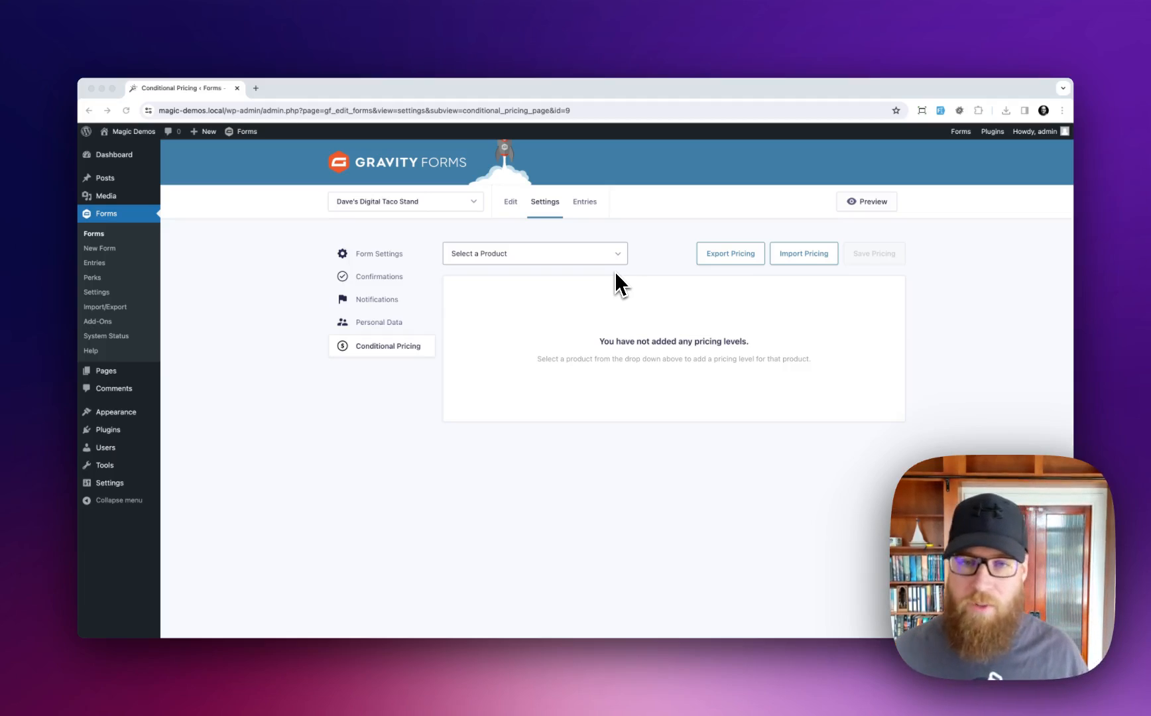
pyautogui.moveTo(559, 287)
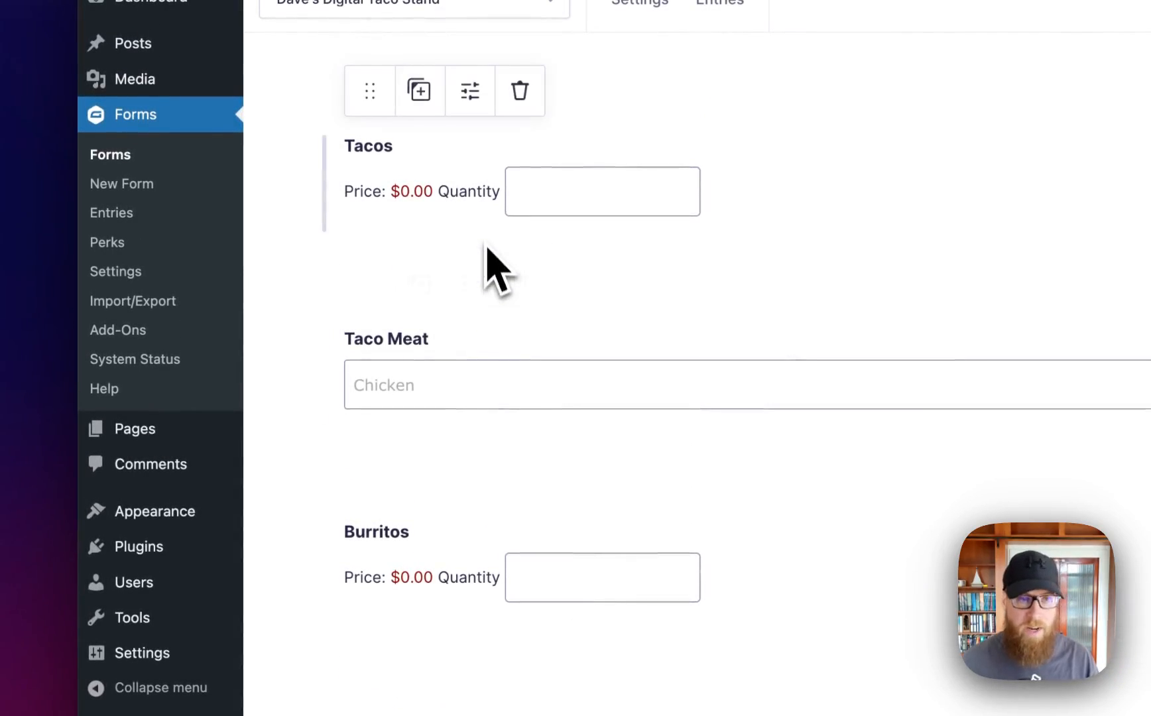
# Scroll through the form's Tacos, Burritos, Churros and option fields down to Serving Style
pyautogui.scroll(-3)
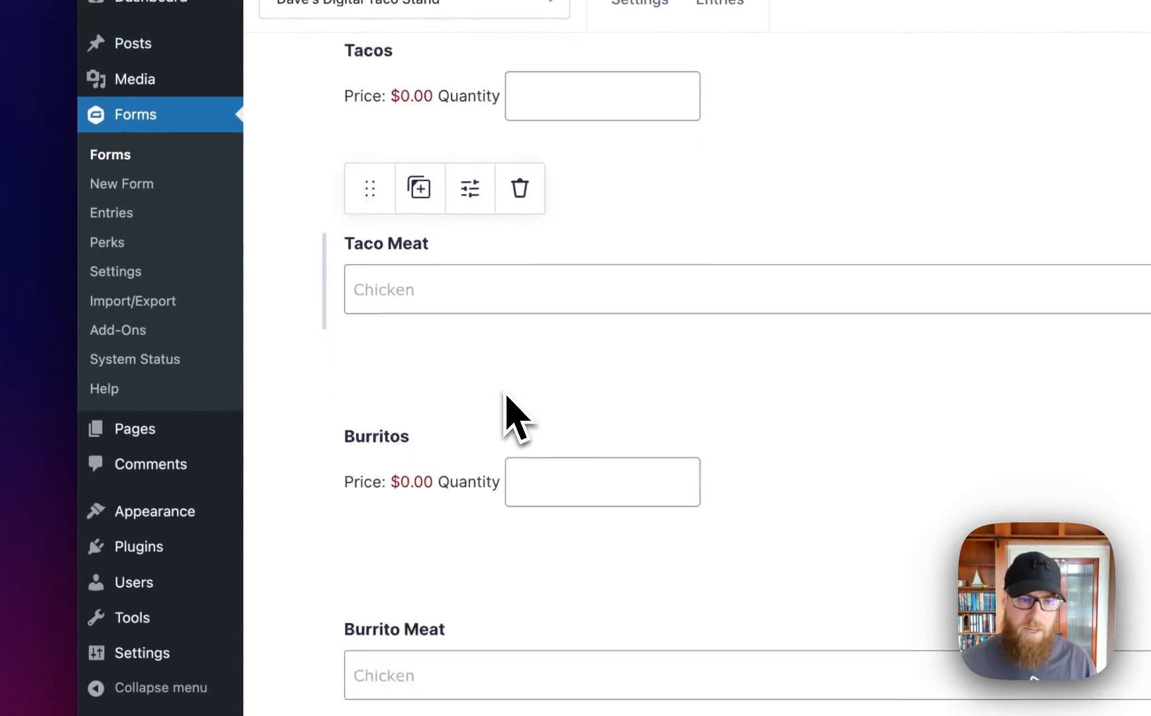
pyautogui.scroll(-3)
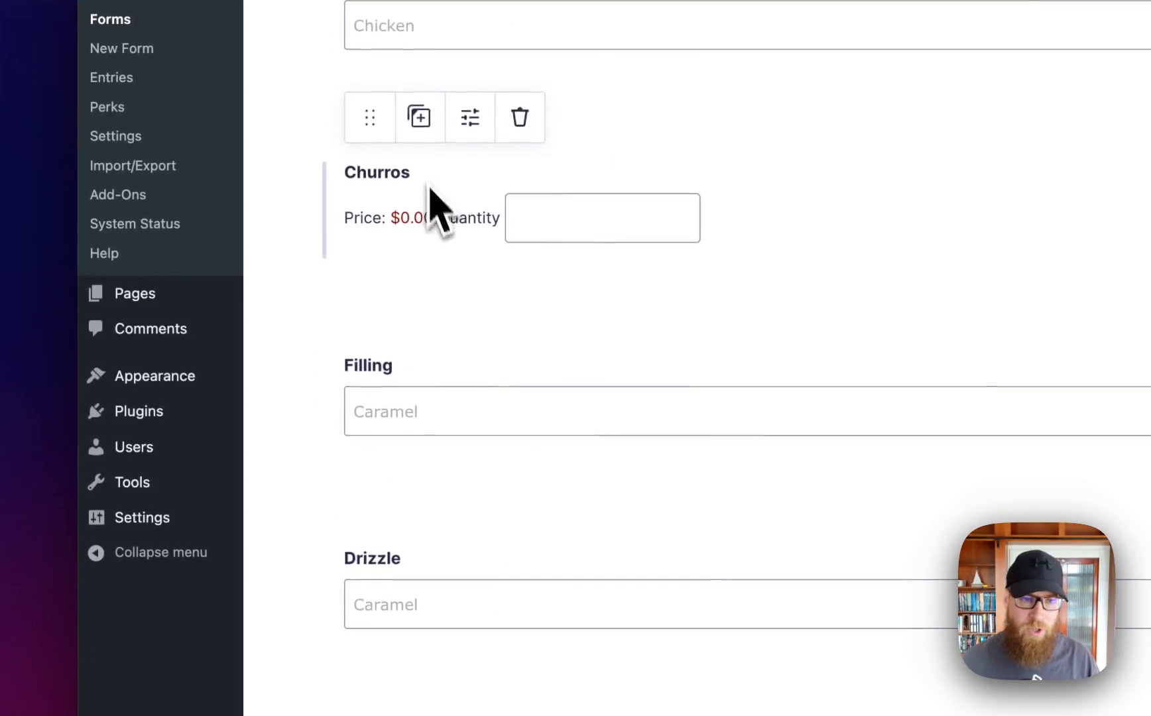
pyautogui.scroll(-3)
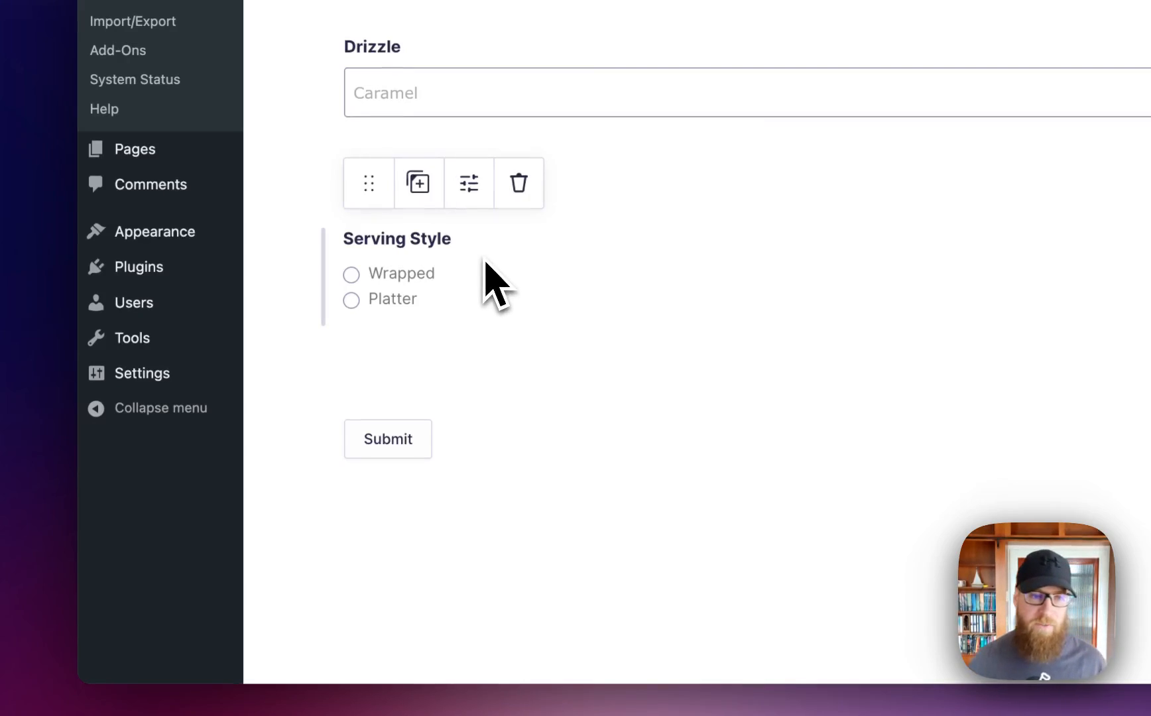
pyautogui.moveTo(420, 334)
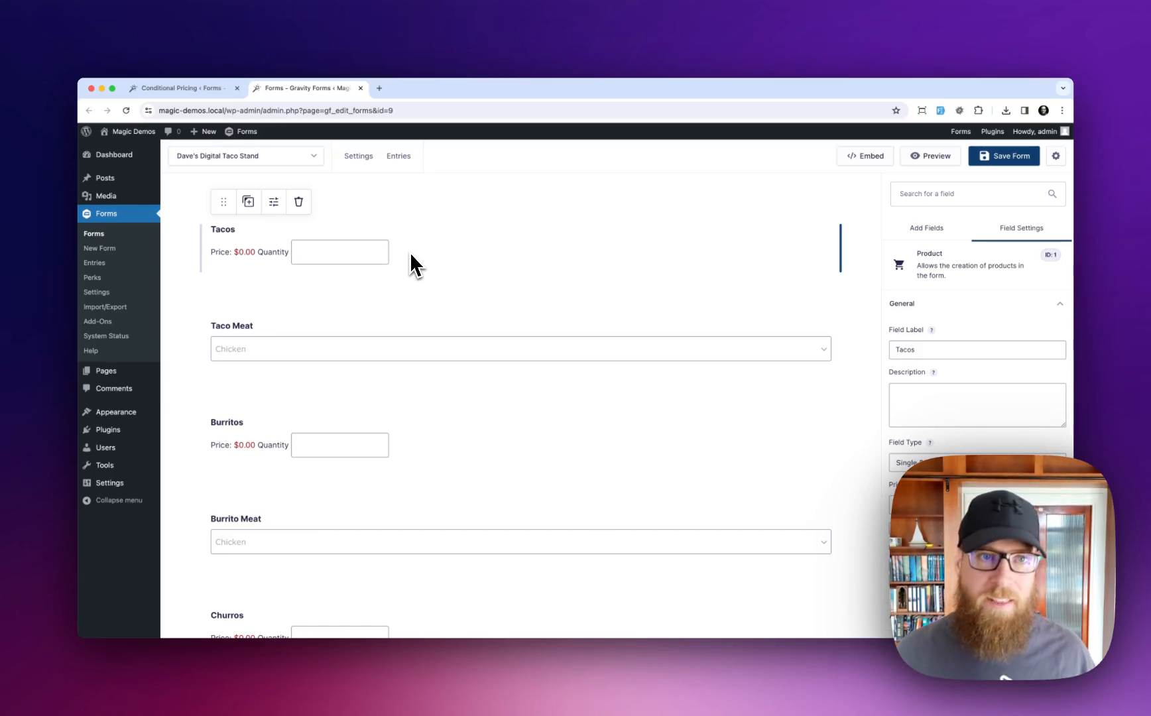
# Go to Settings > Conditional Pricing and view Tacos, Burritos and Churros in Select a Product
pyautogui.click(358, 155)
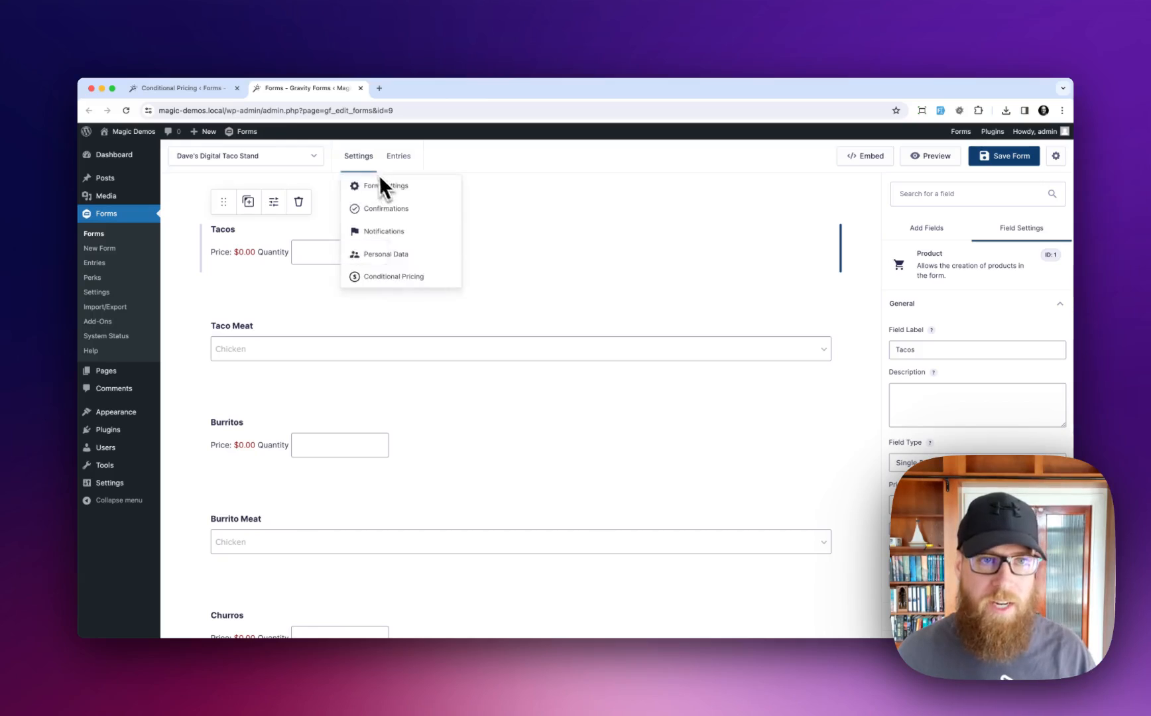
pyautogui.click(393, 276)
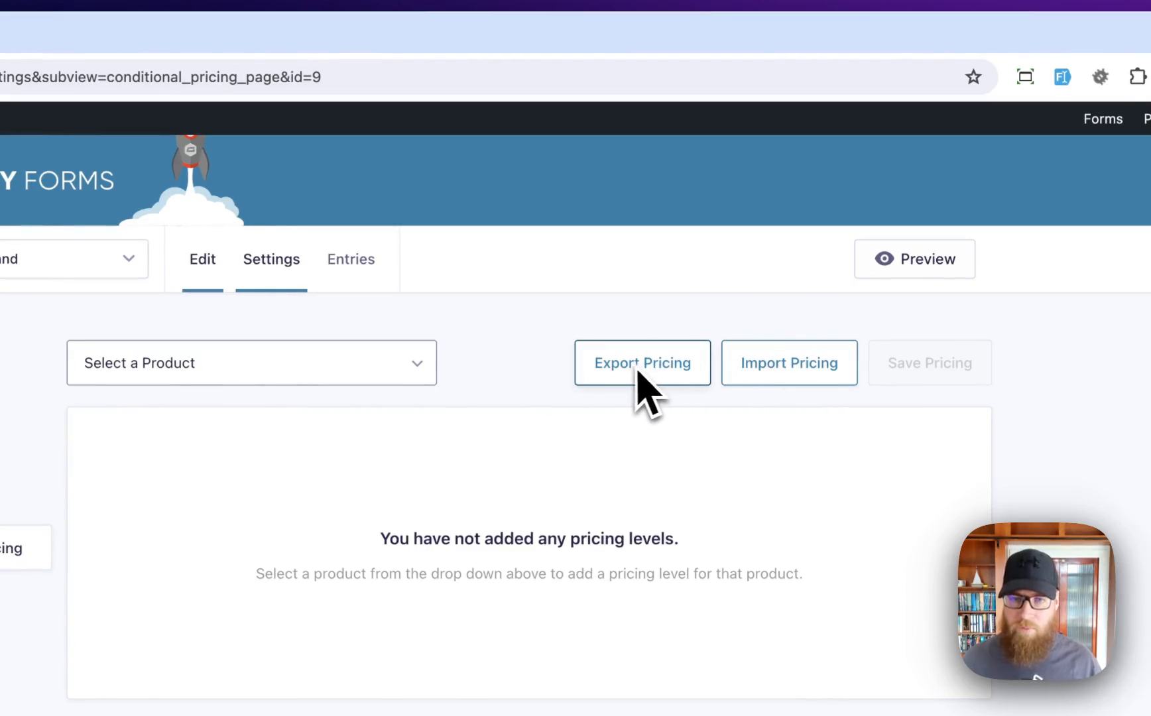
pyautogui.moveTo(641, 390)
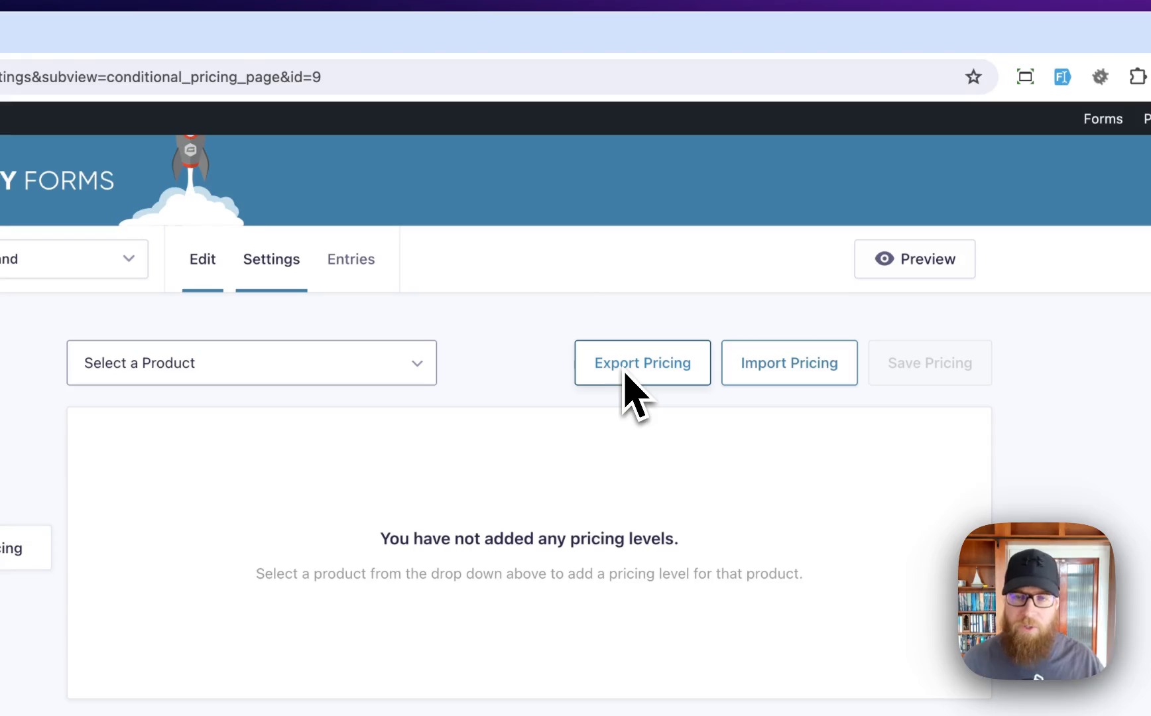
pyautogui.click(251, 363)
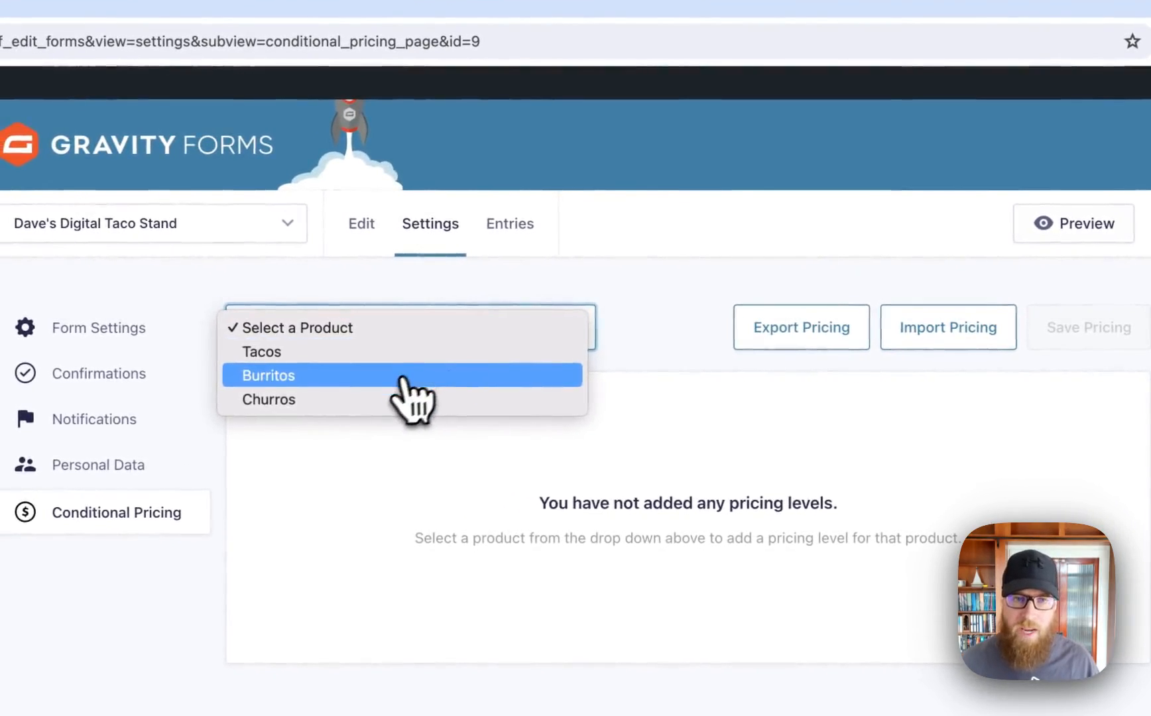
pyautogui.moveTo(345, 328)
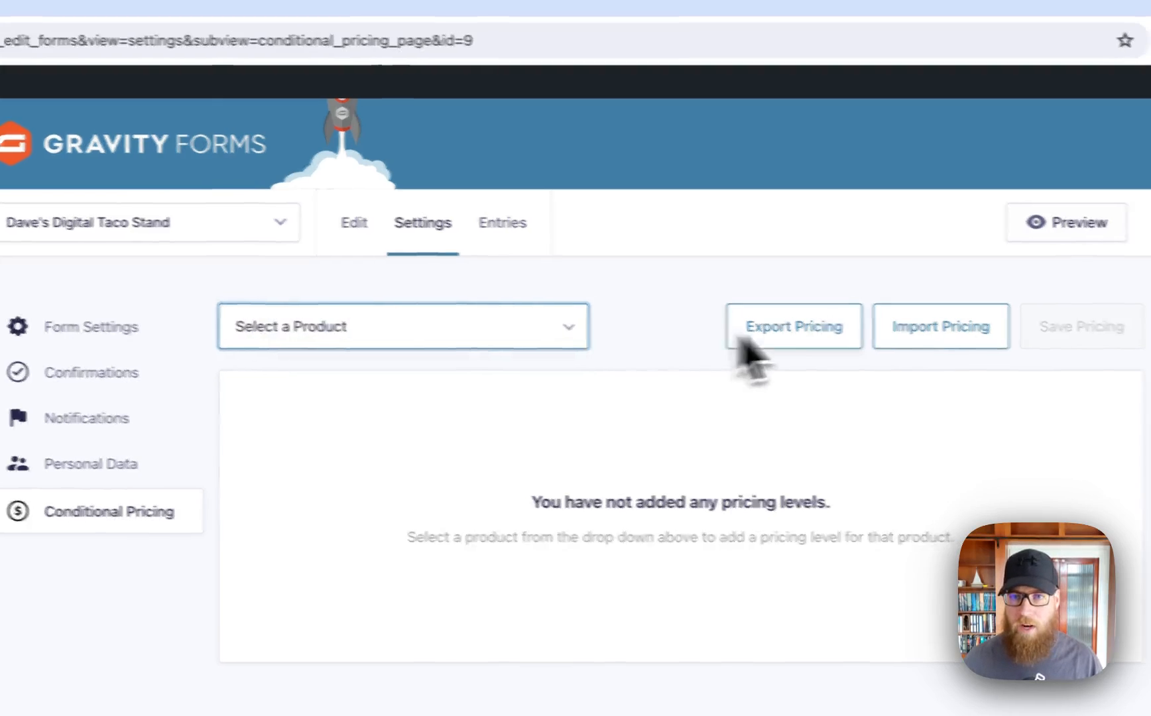
# Start Import Pricing and choose Yummy Pricing Rules.csv as the file to import
pyautogui.click(941, 327)
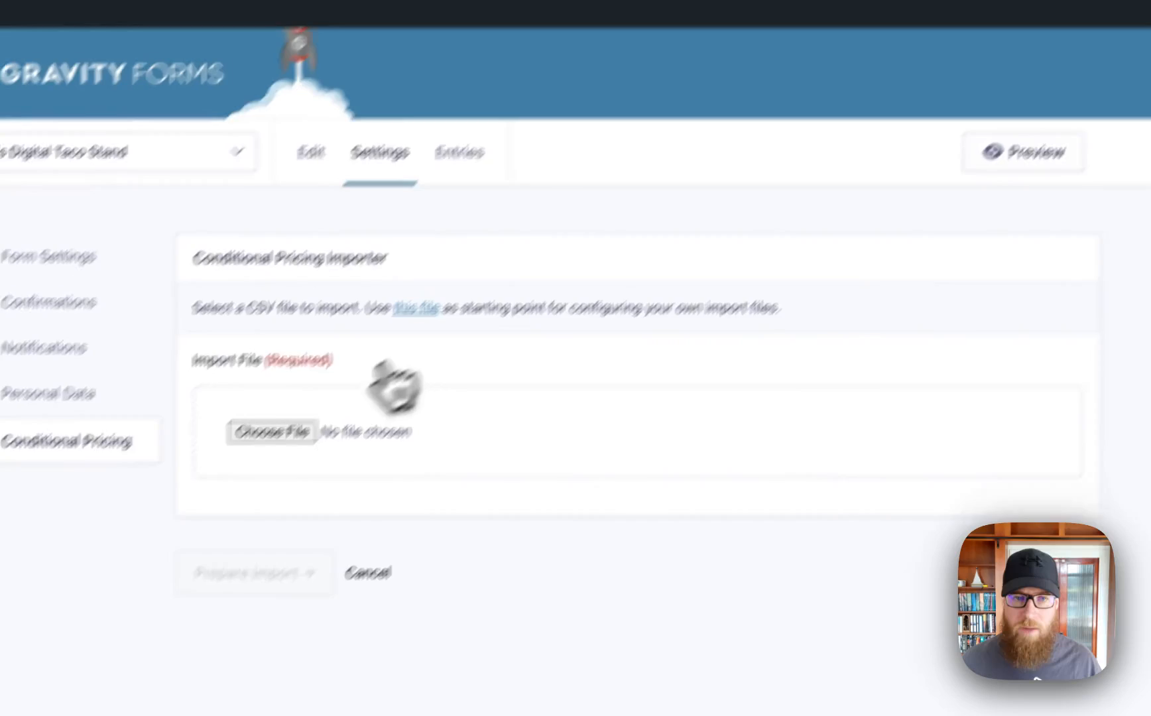
pyautogui.click(270, 430)
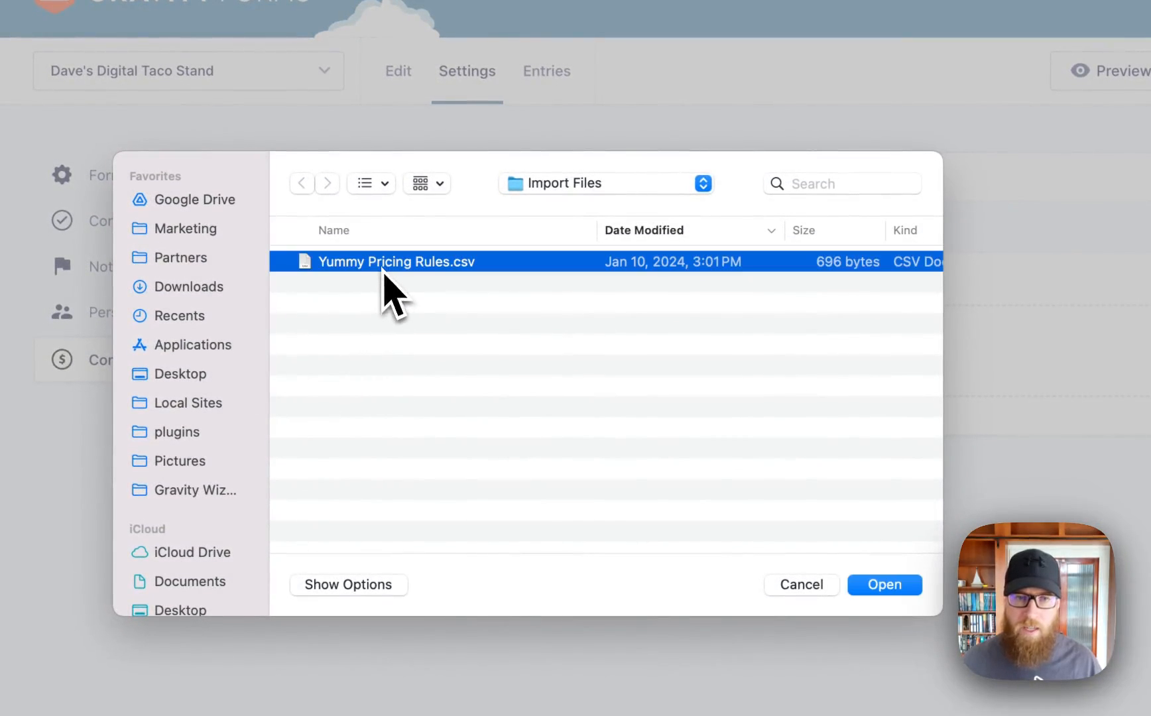
pyautogui.click(884, 585)
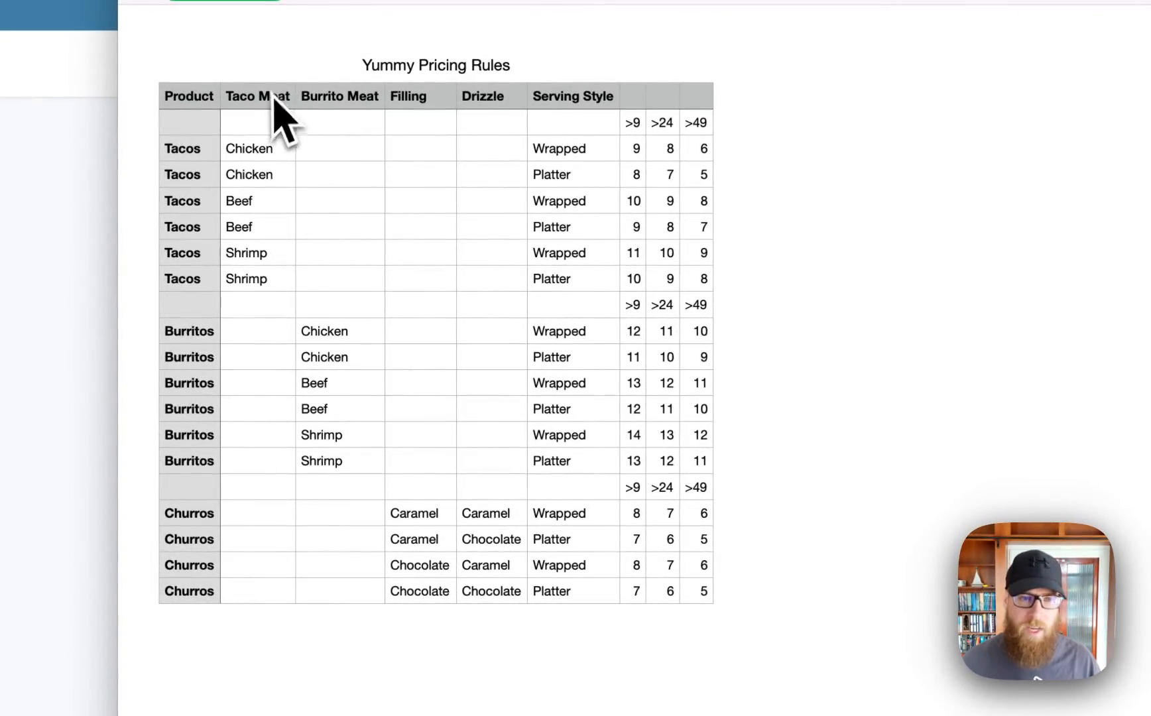
# Inspect the Taco Meat column and >9/>24/>49 tier rows, then run Prepare Import on the CSV
pyautogui.click(257, 95)
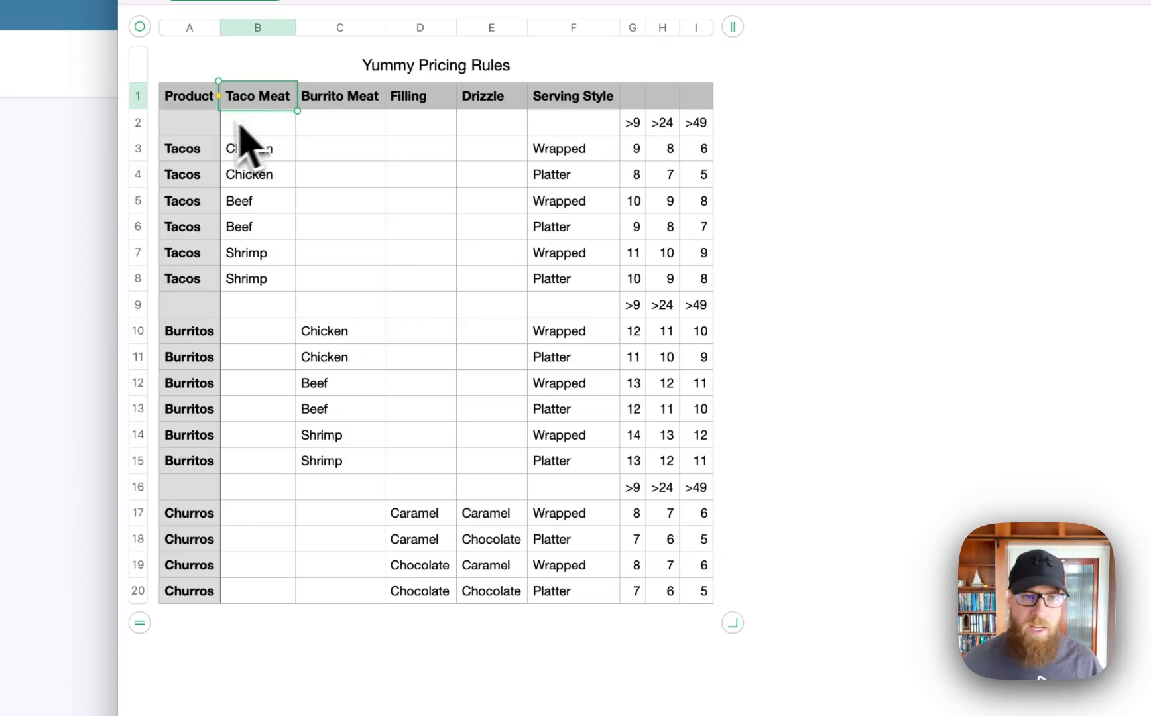
pyautogui.click(138, 122)
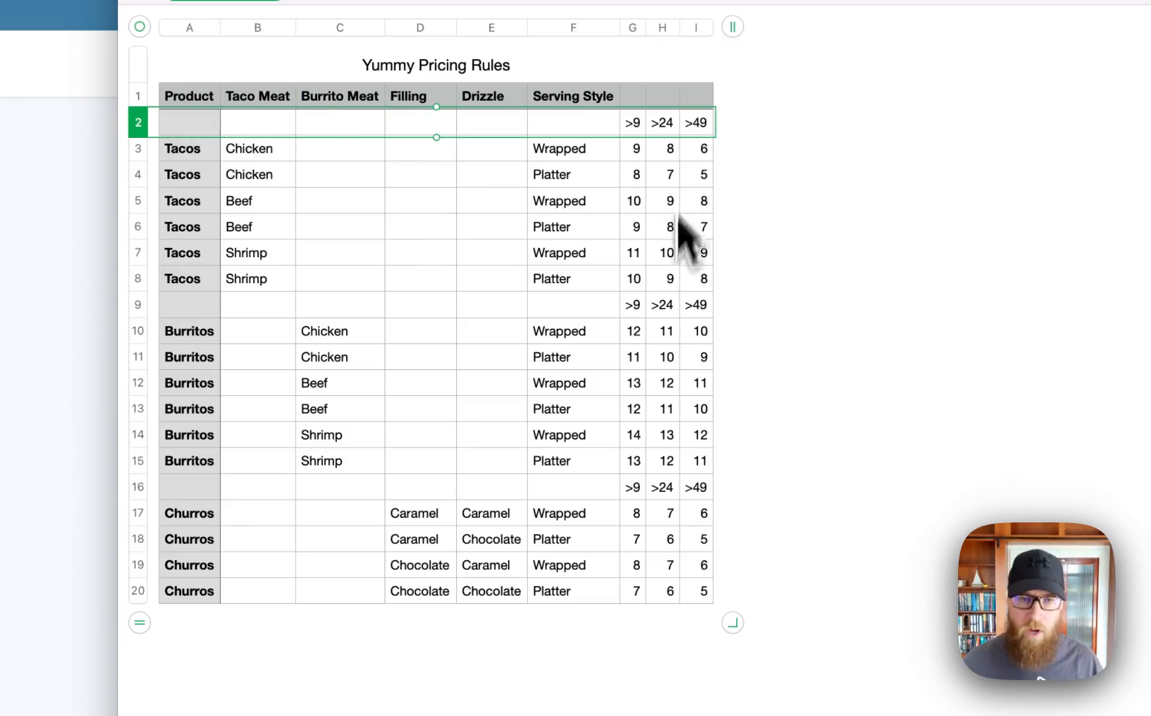
pyautogui.click(138, 305)
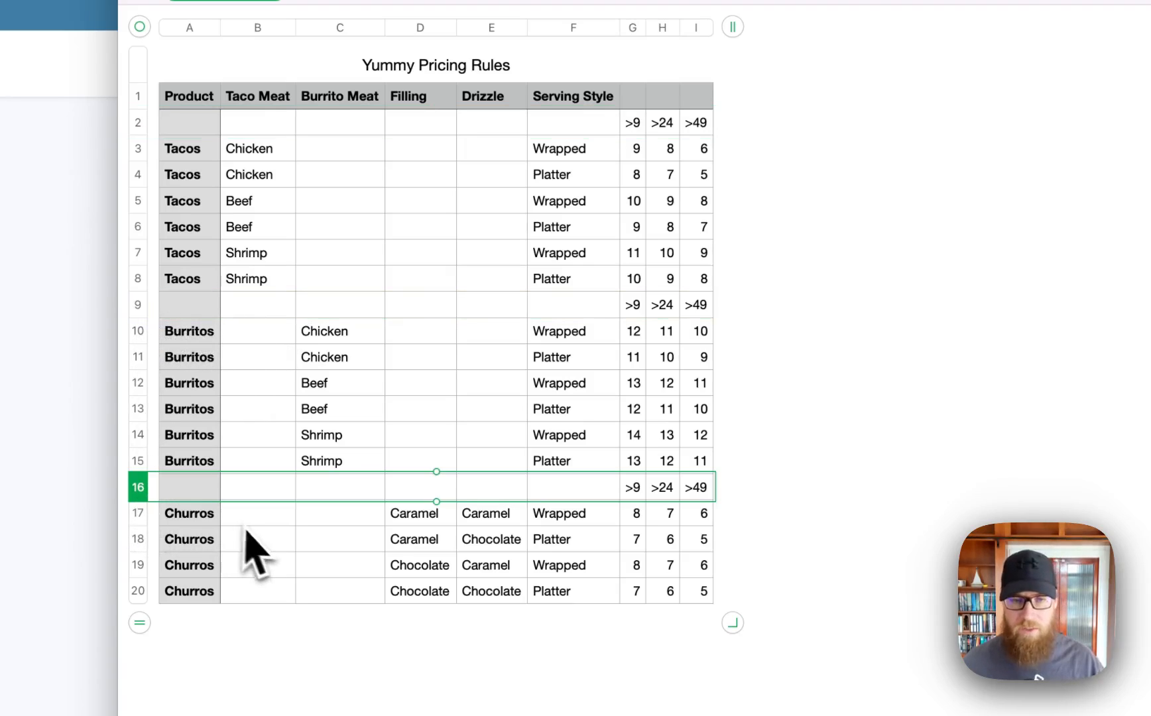
pyautogui.moveTo(268, 562)
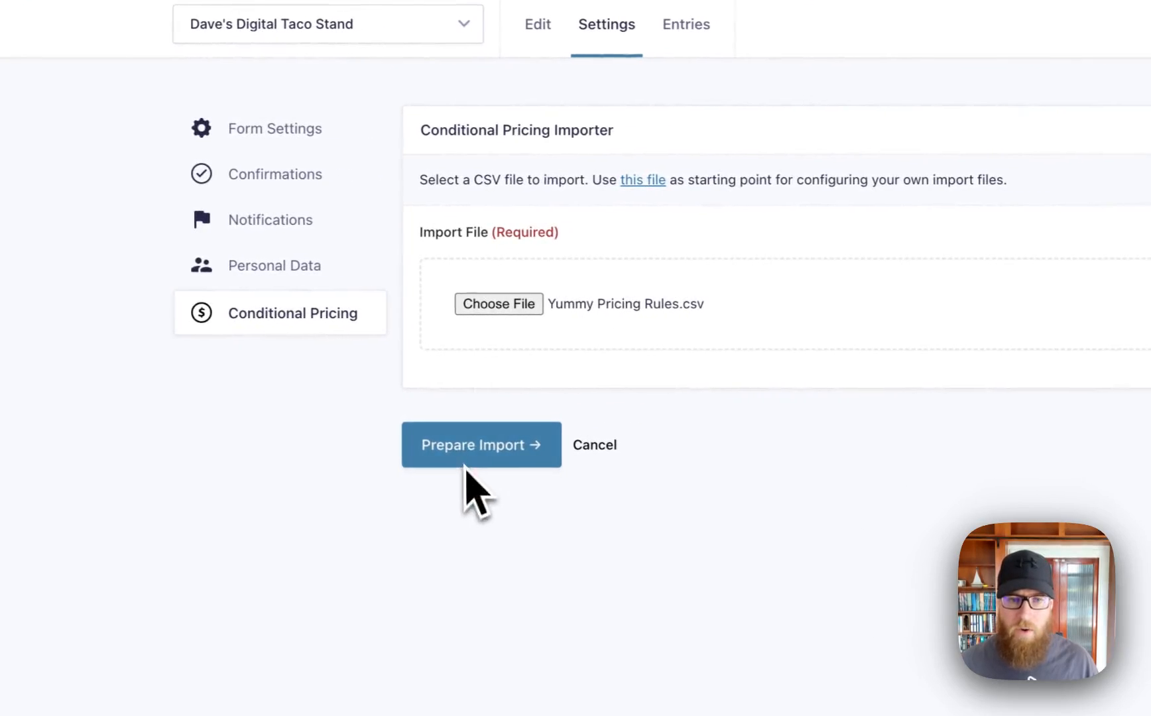
pyautogui.click(481, 445)
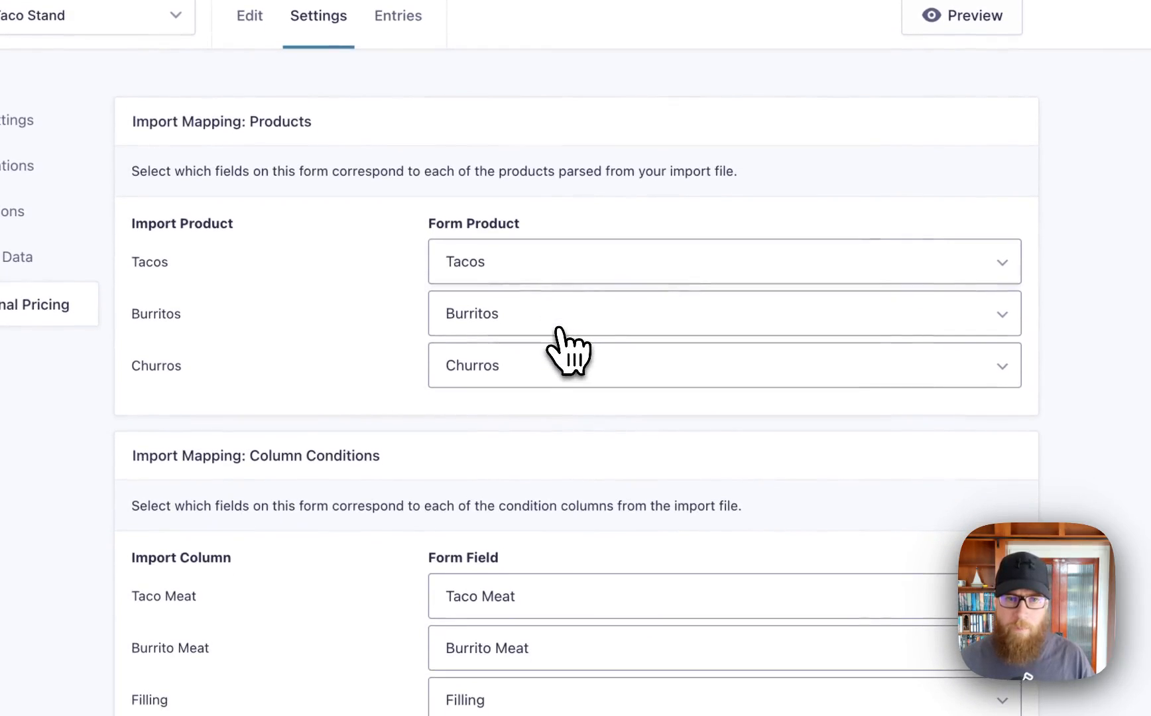
pyautogui.moveTo(181, 264)
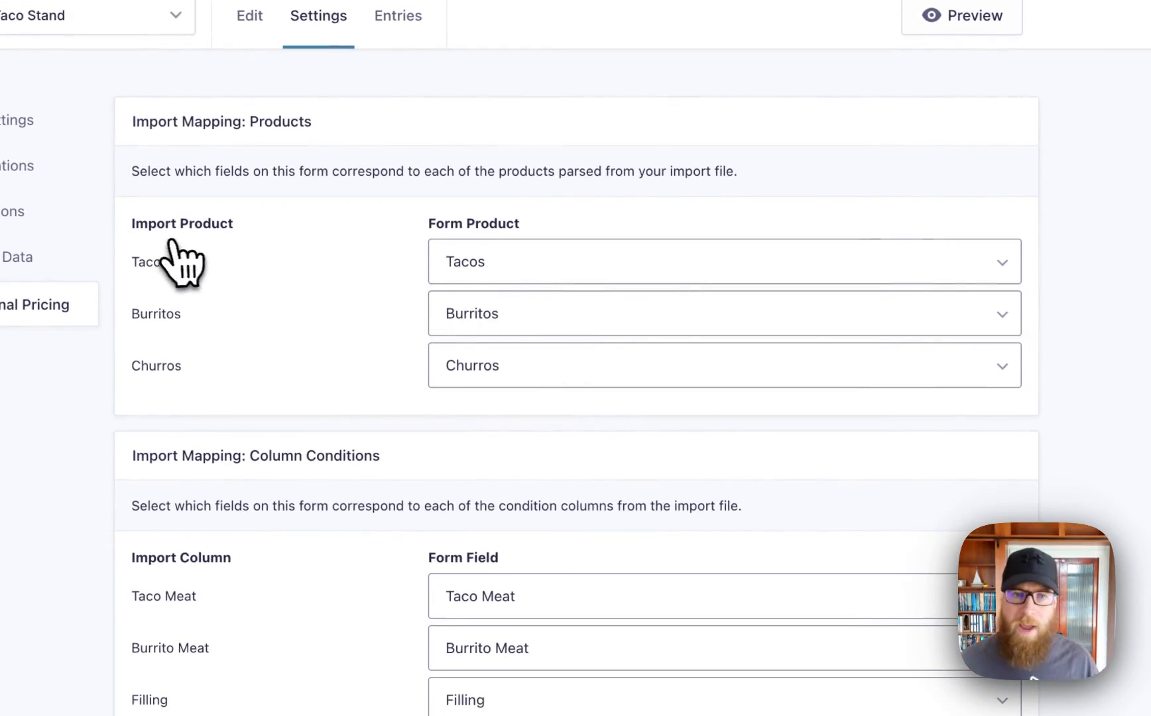
pyautogui.moveTo(374, 267)
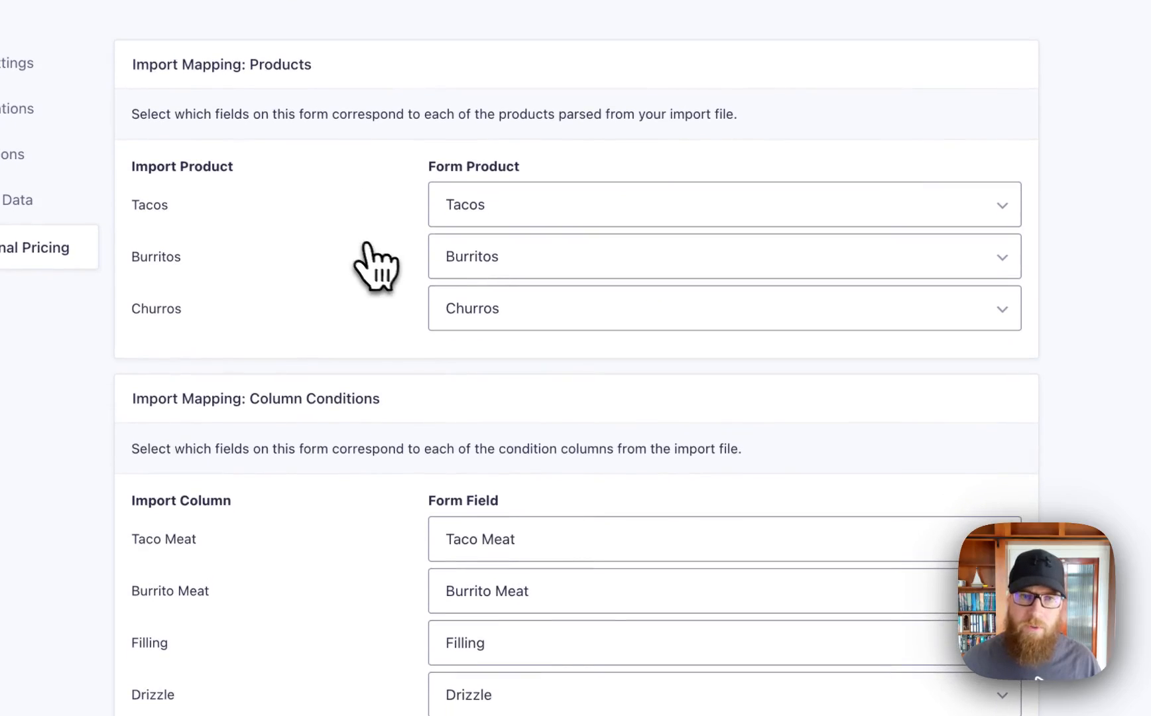
pyautogui.moveTo(161, 210)
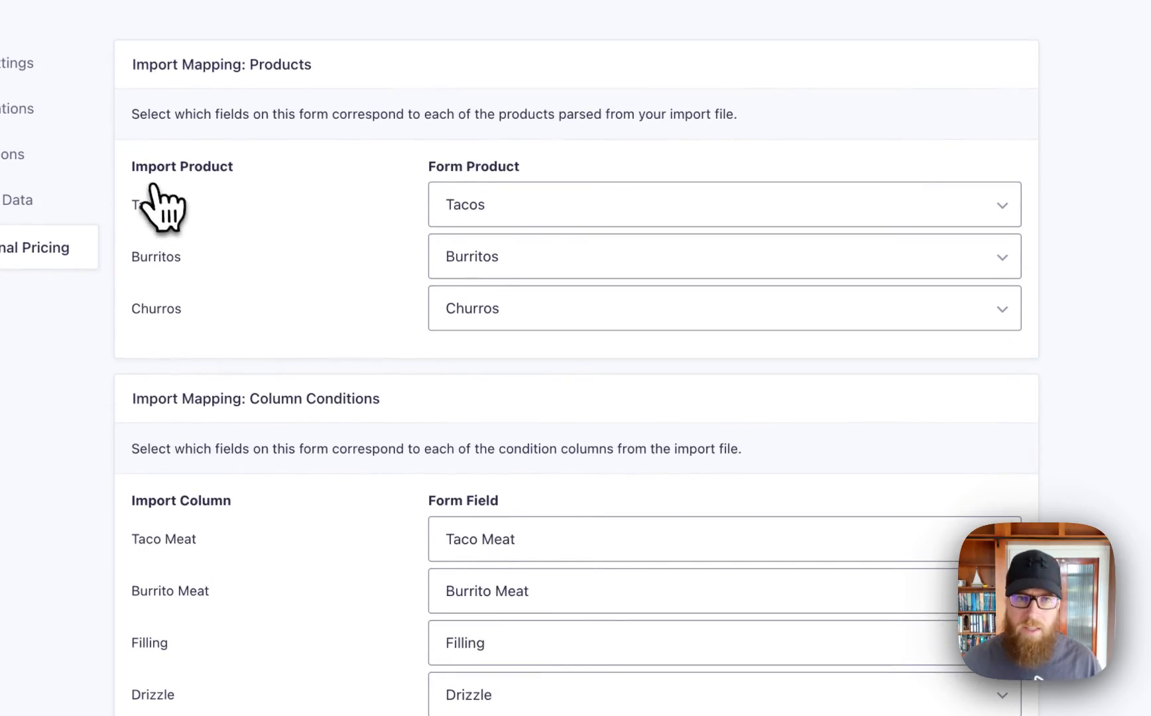
pyautogui.moveTo(526, 203)
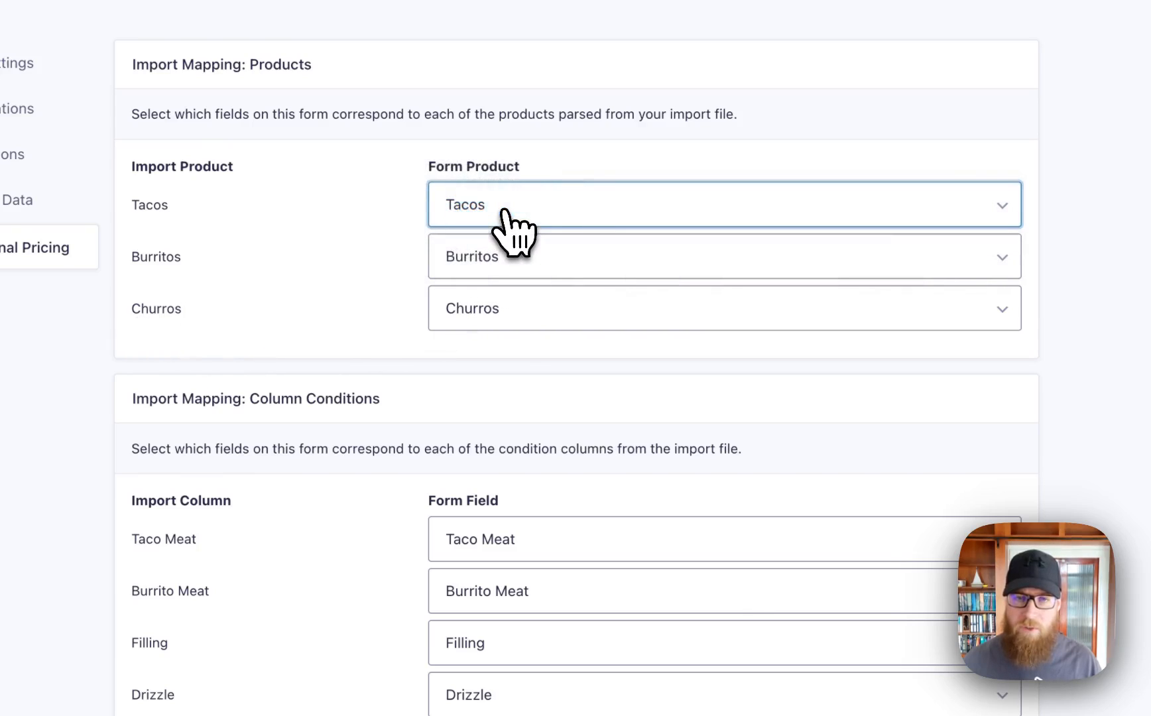
# Map the Taco Meat column condition to the Taco Meat field in Import Mapping
pyautogui.scroll(-3)
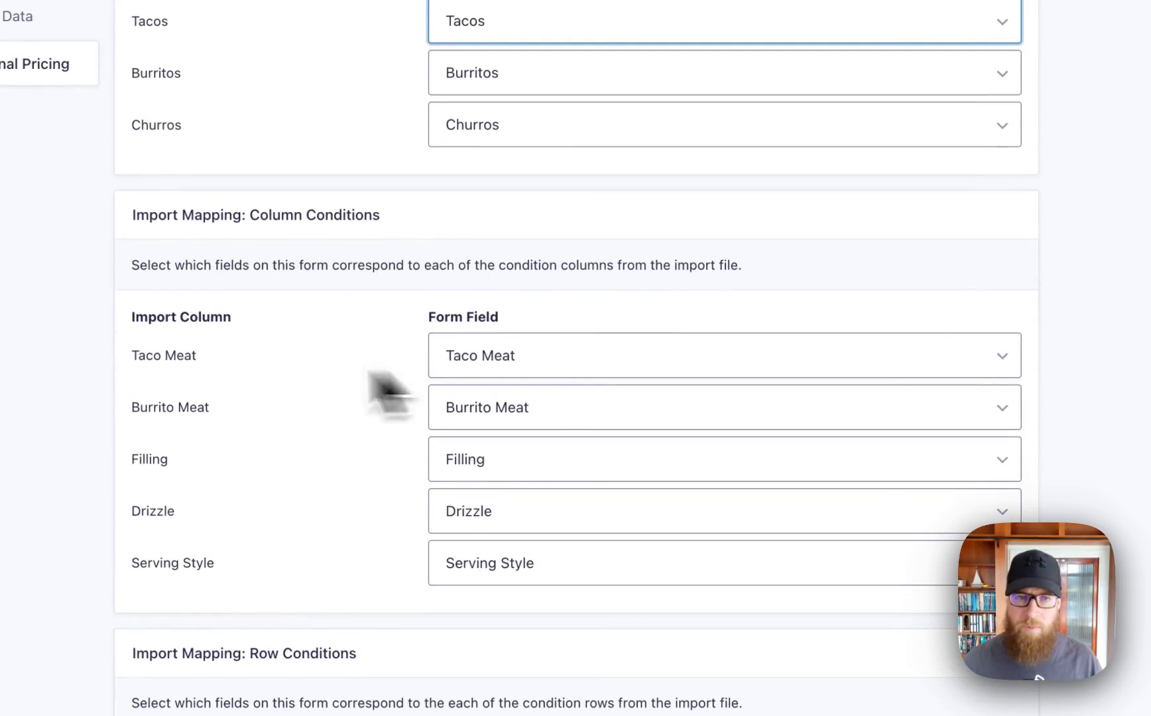
pyautogui.moveTo(560, 379)
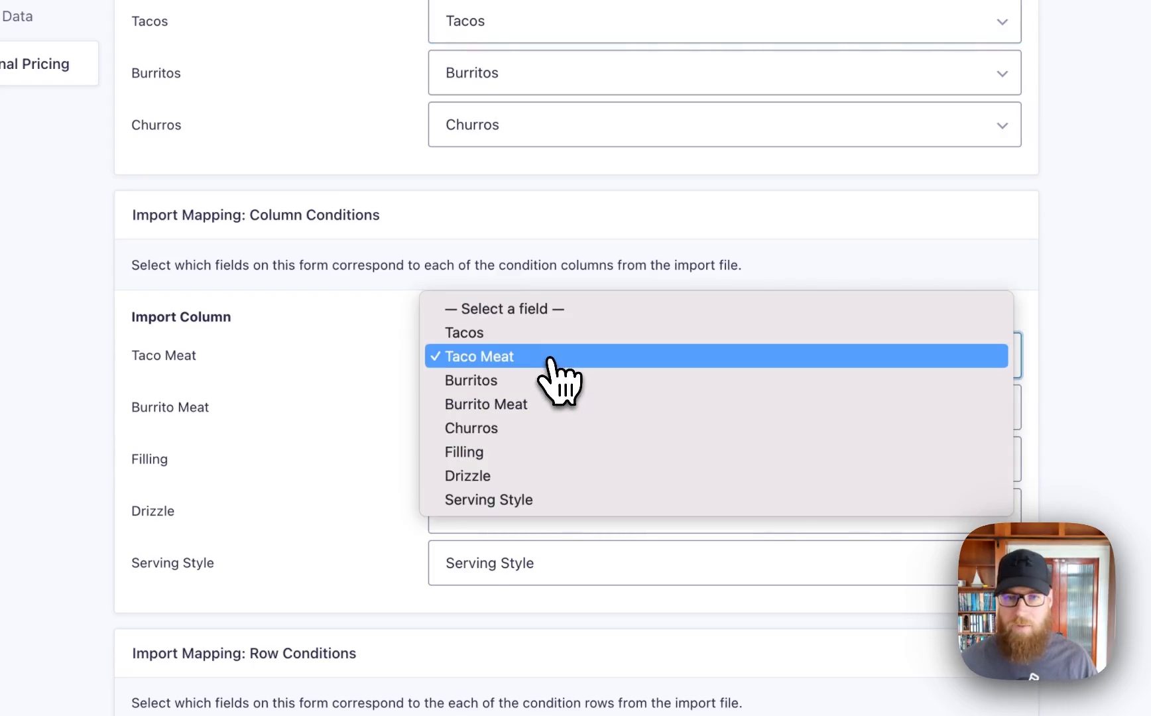
pyautogui.moveTo(529, 380)
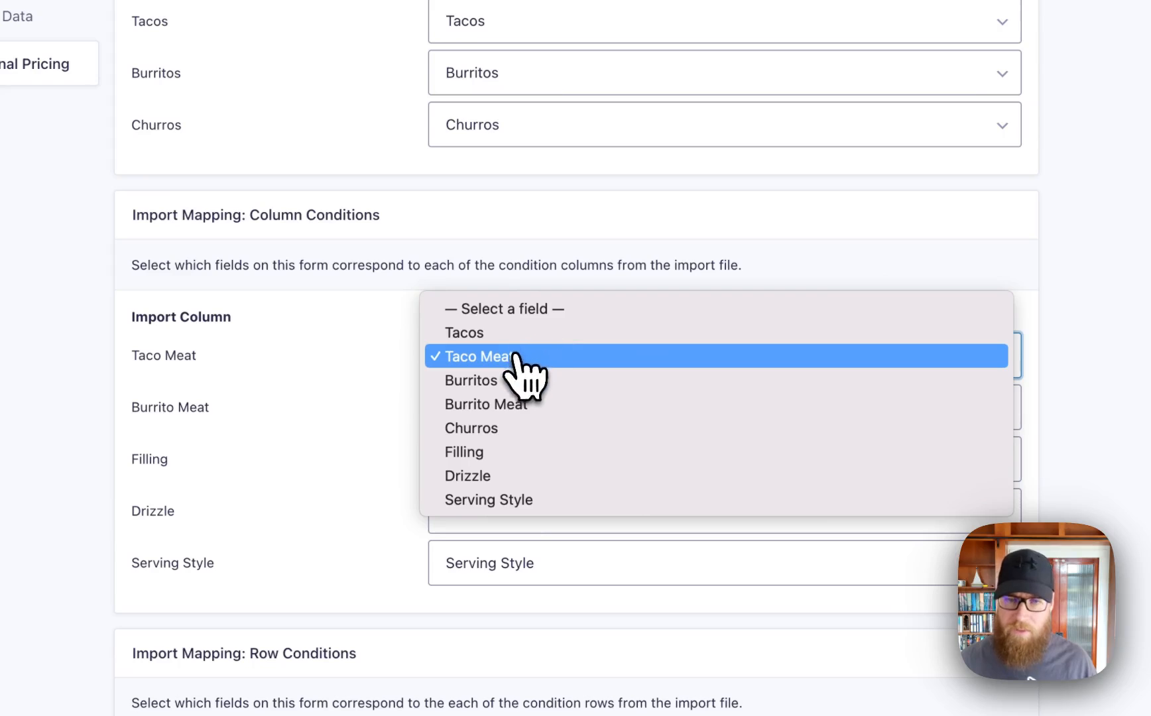
pyautogui.click(480, 357)
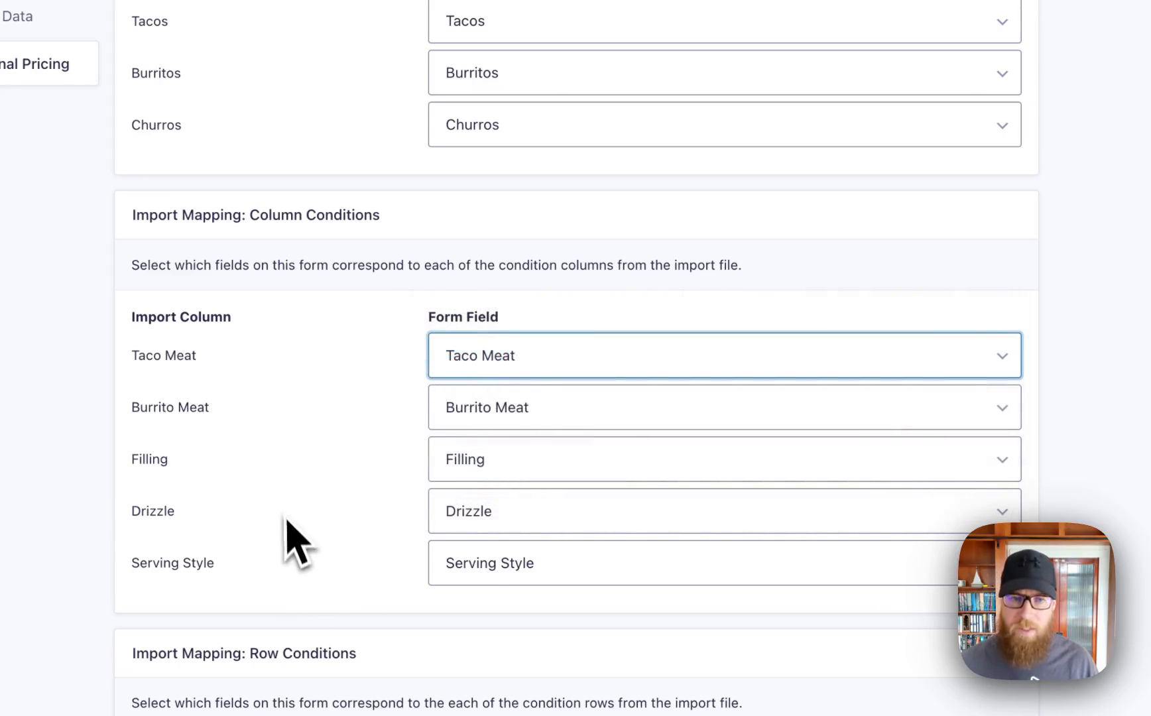
pyautogui.scroll(-3)
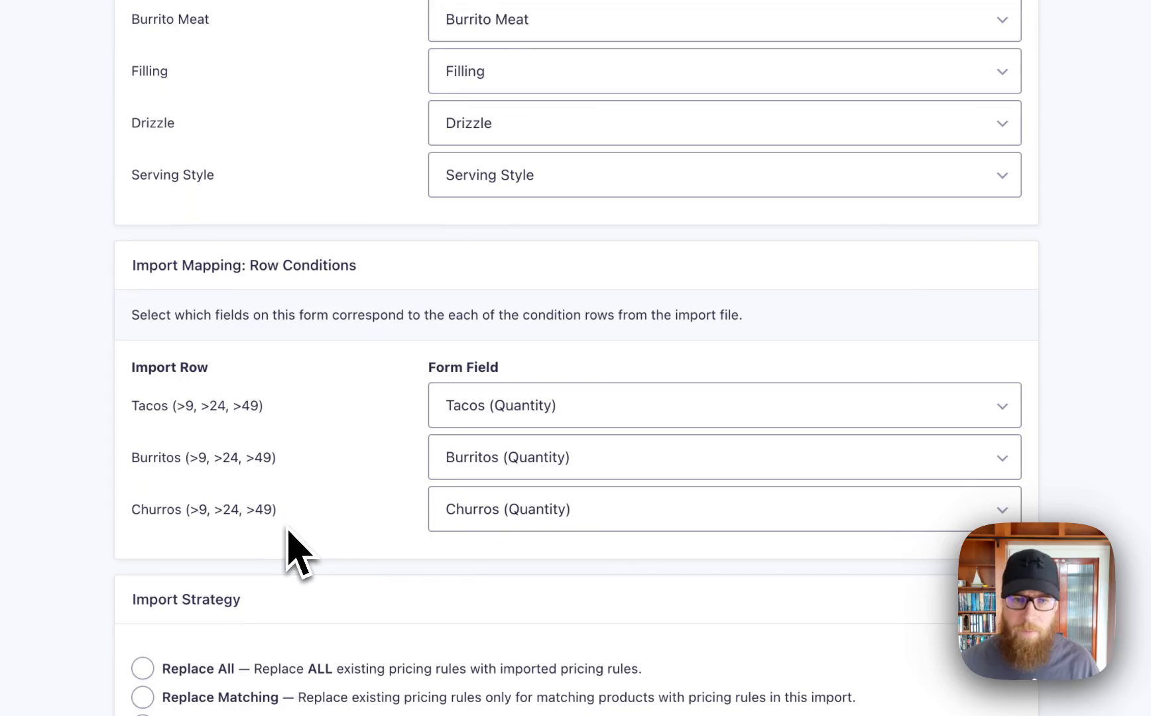
pyautogui.moveTo(355, 305)
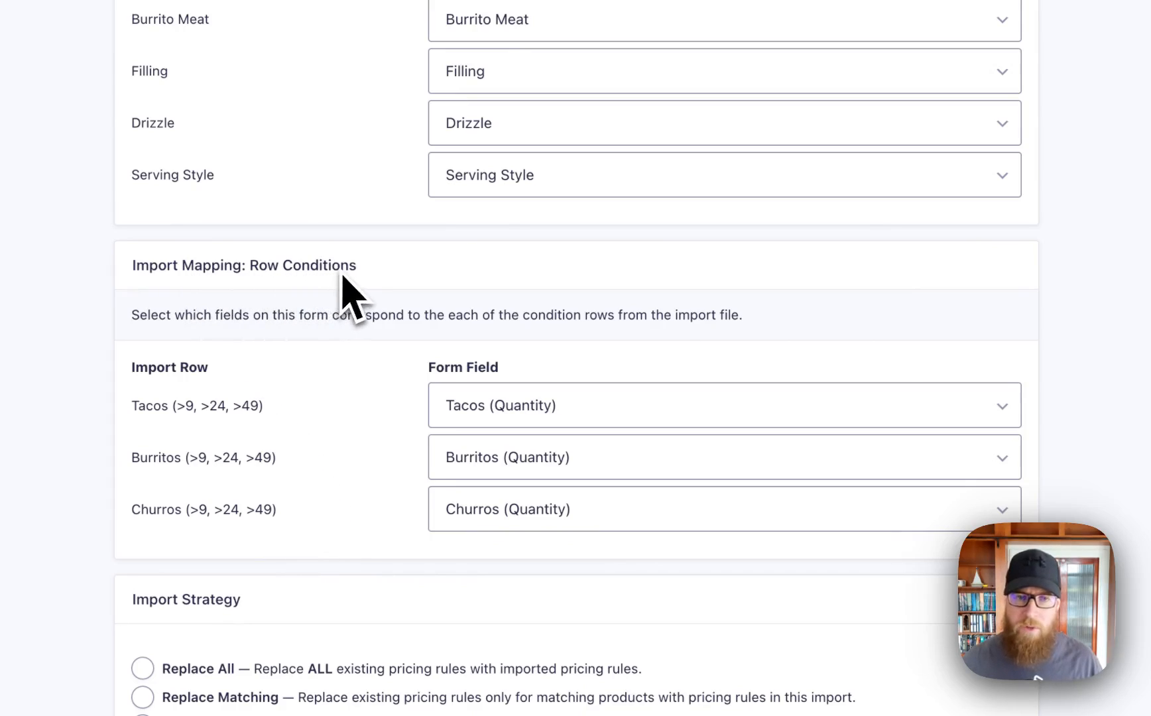
pyautogui.moveTo(195, 438)
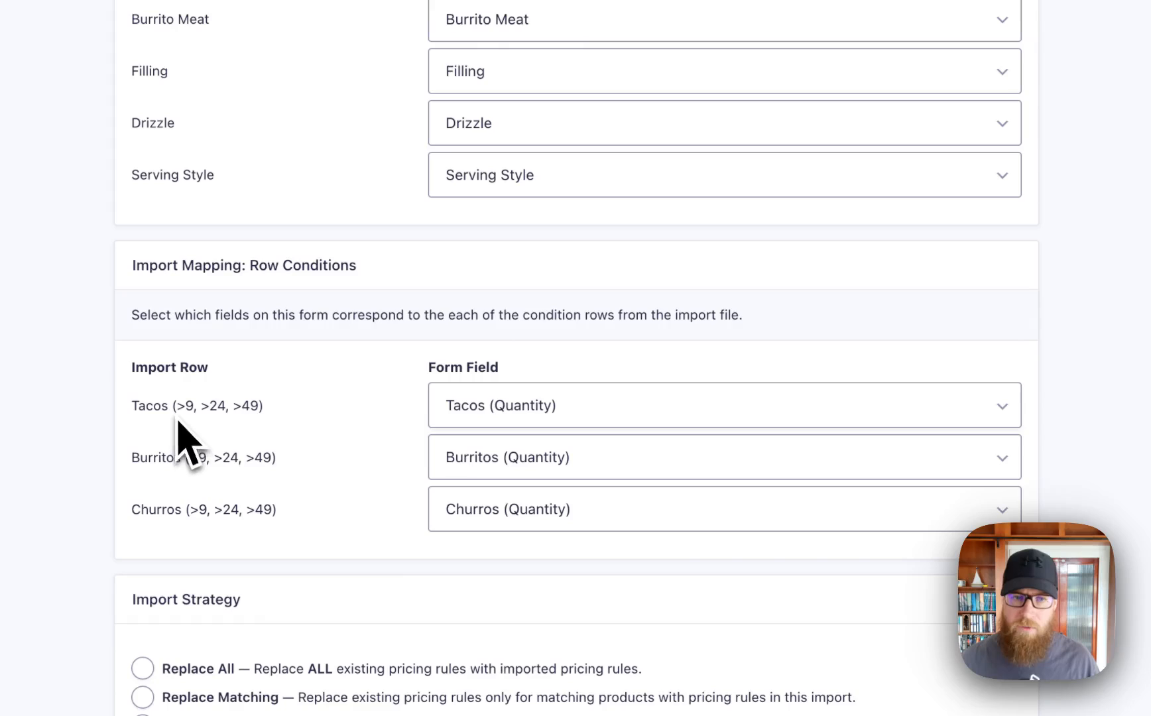
pyautogui.moveTo(168, 434)
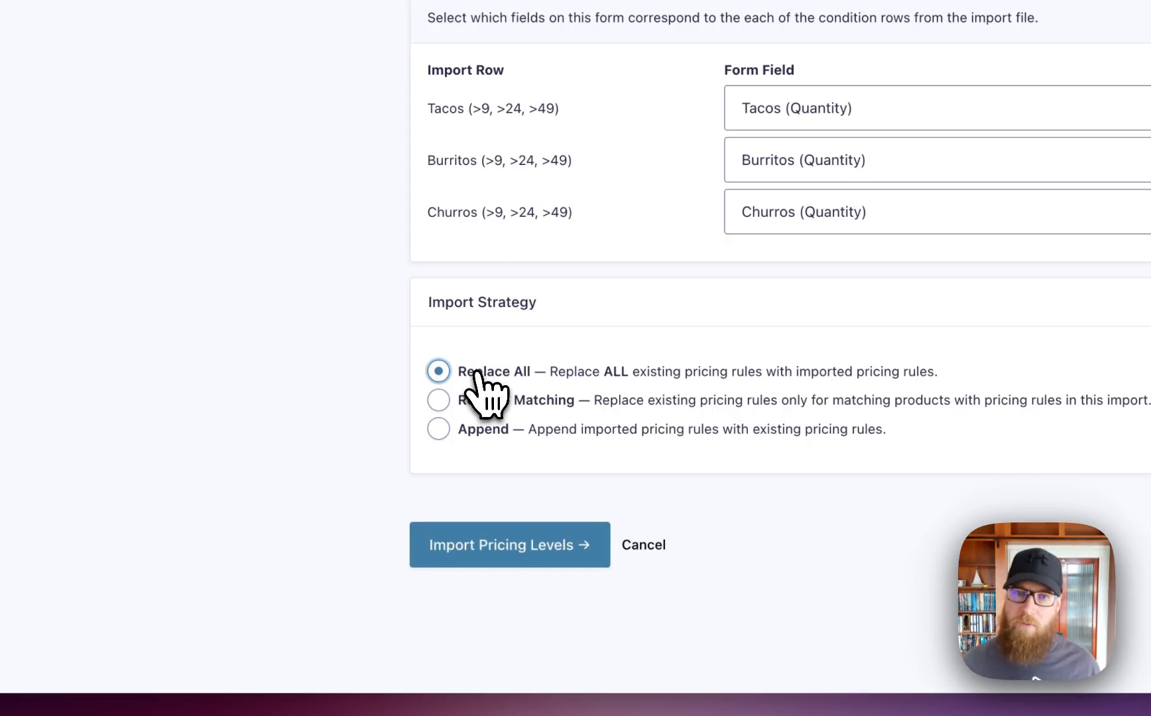
pyautogui.moveTo(536, 397)
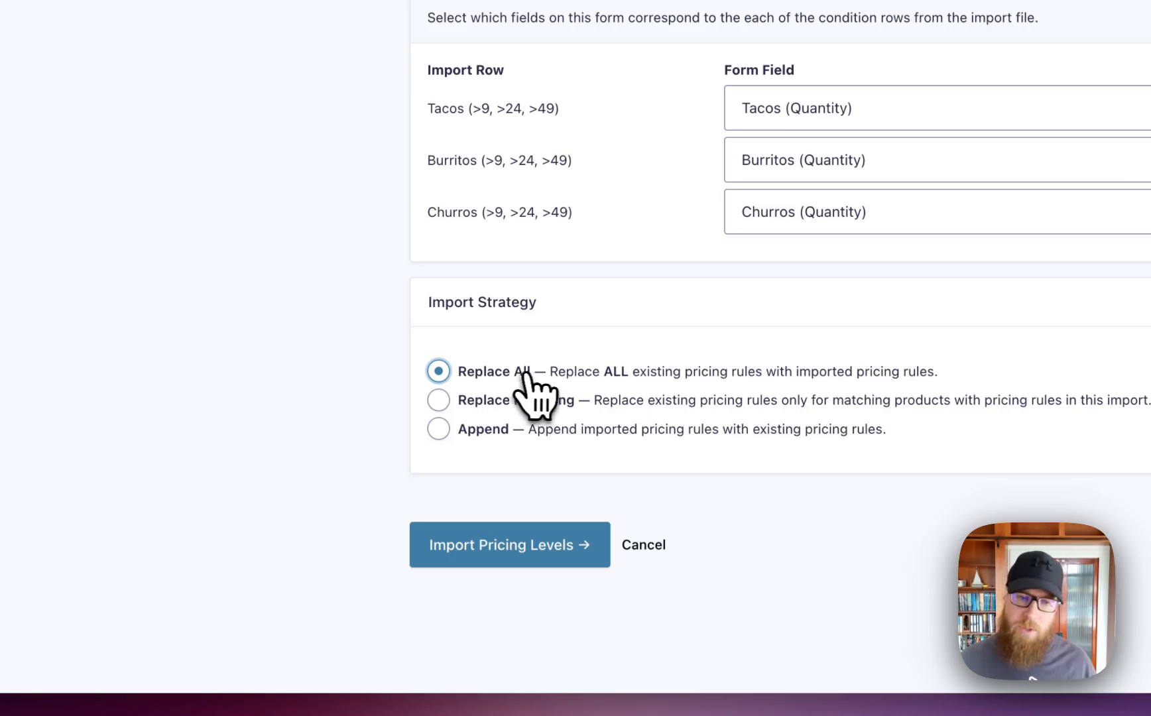
pyautogui.moveTo(632, 430)
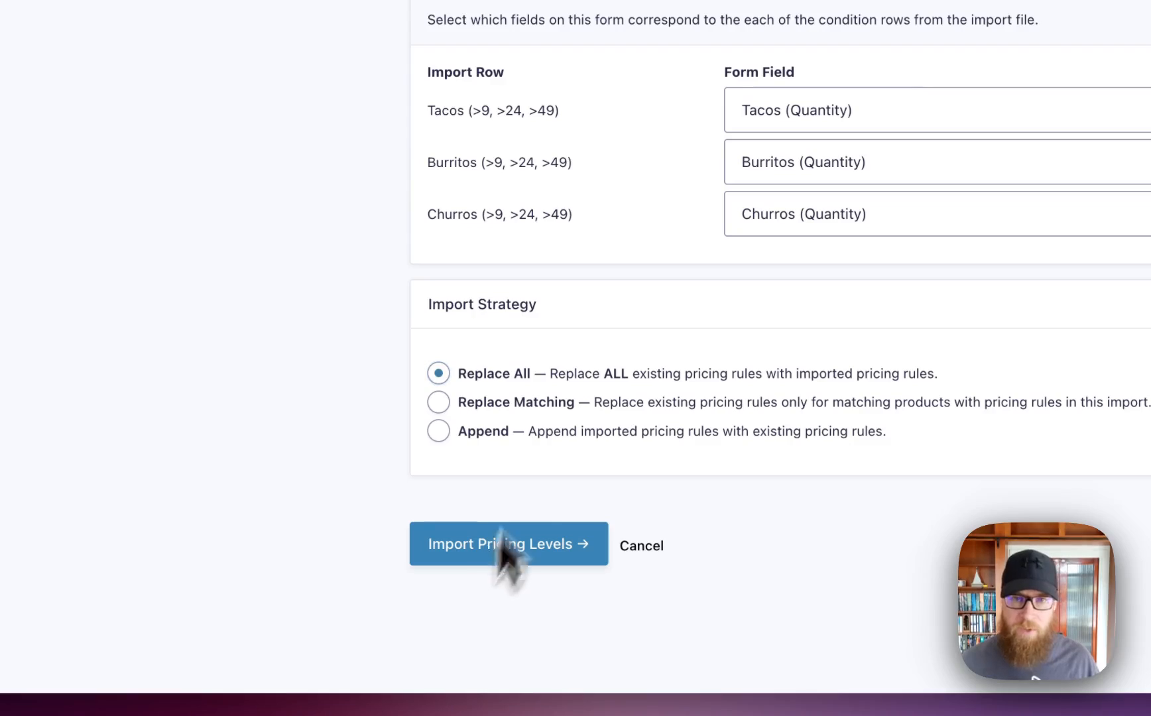
# Import the mapped pricing levels with the Replace All strategy, adding 48 levels
pyautogui.click(500, 544)
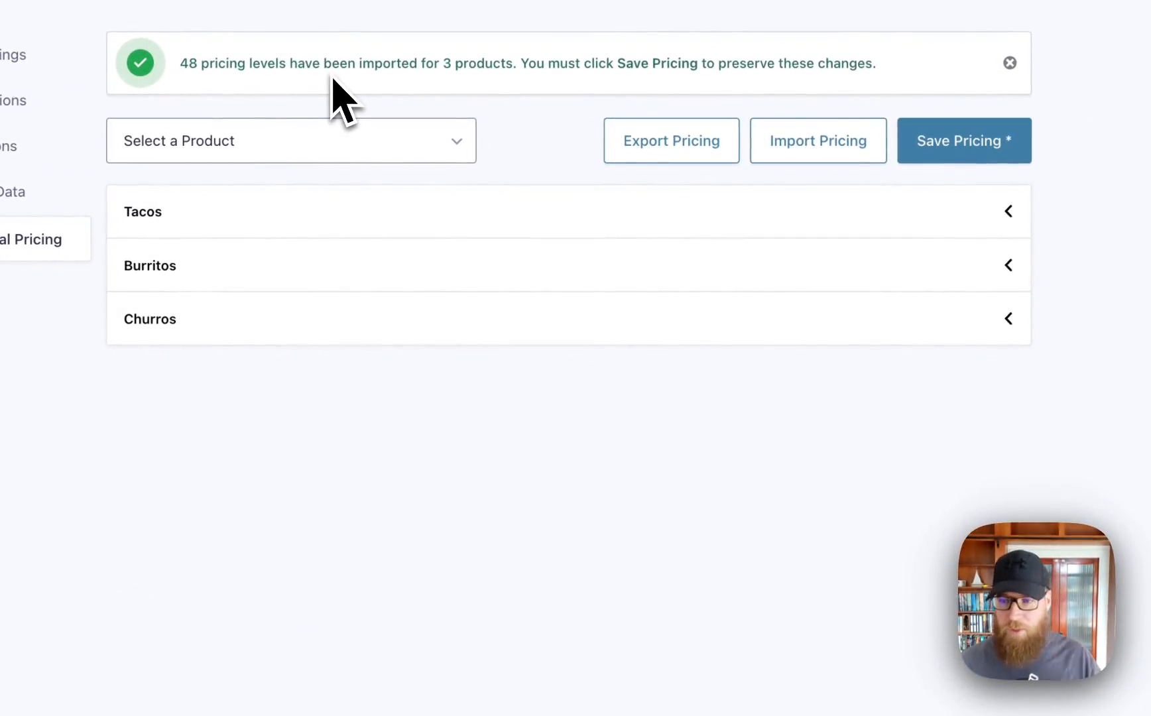
pyautogui.moveTo(544, 88)
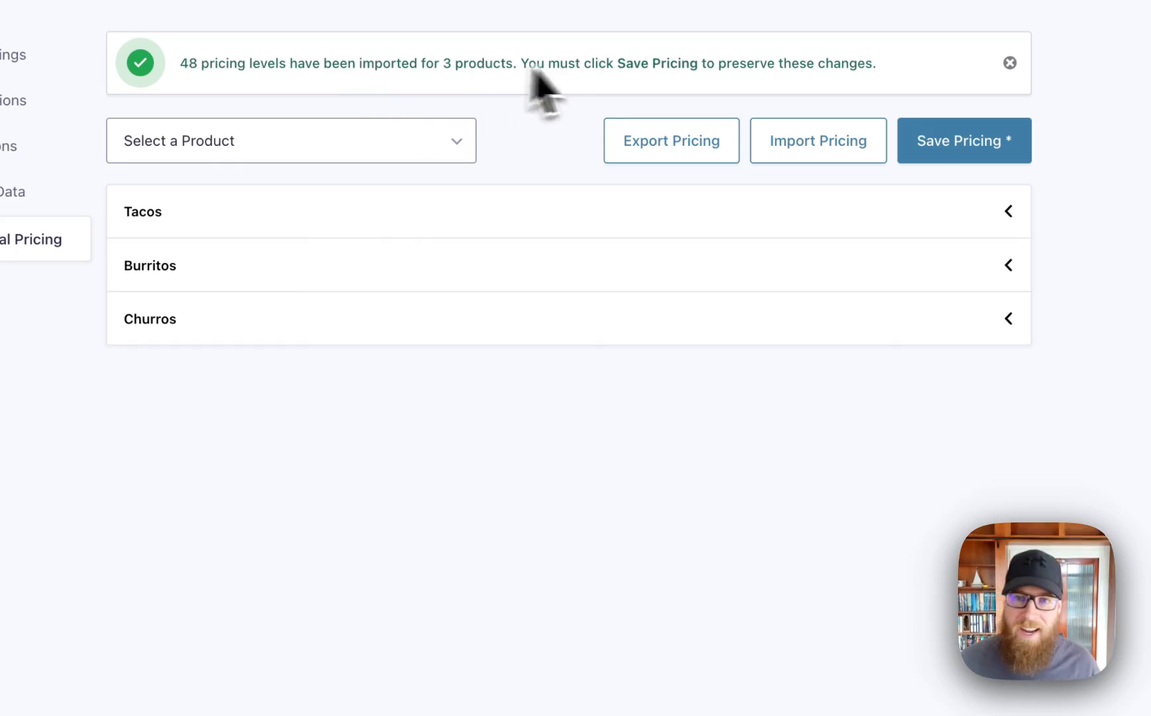
pyautogui.moveTo(920, 114)
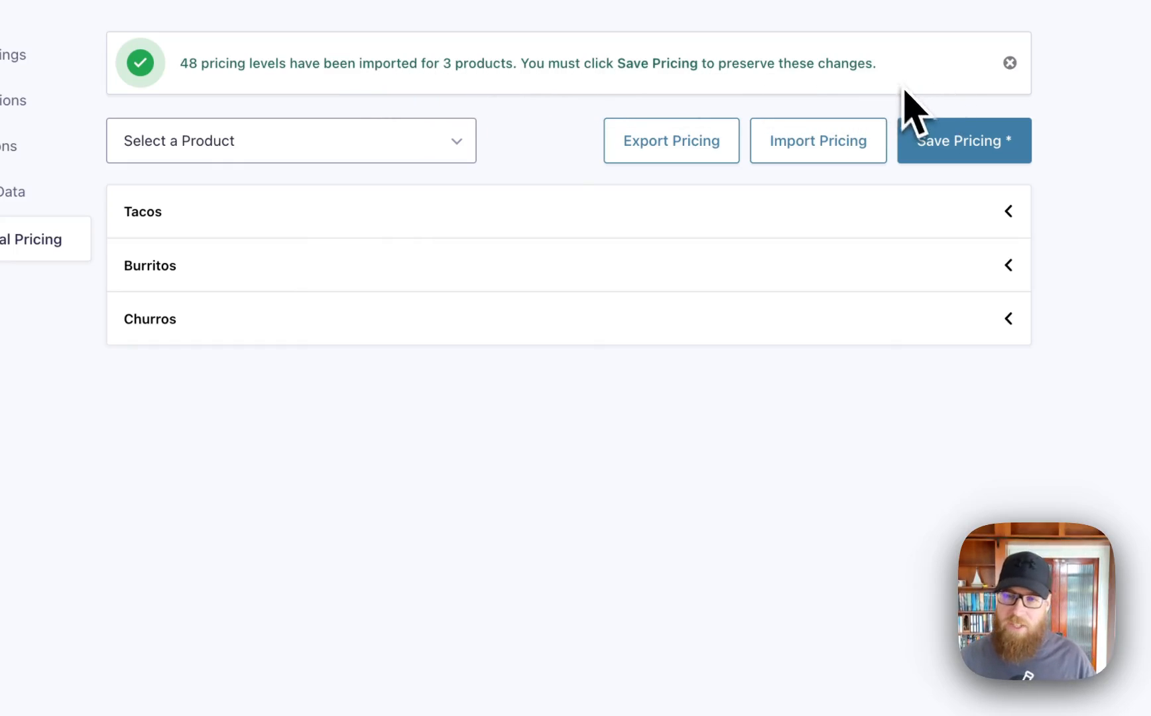
pyautogui.moveTo(931, 209)
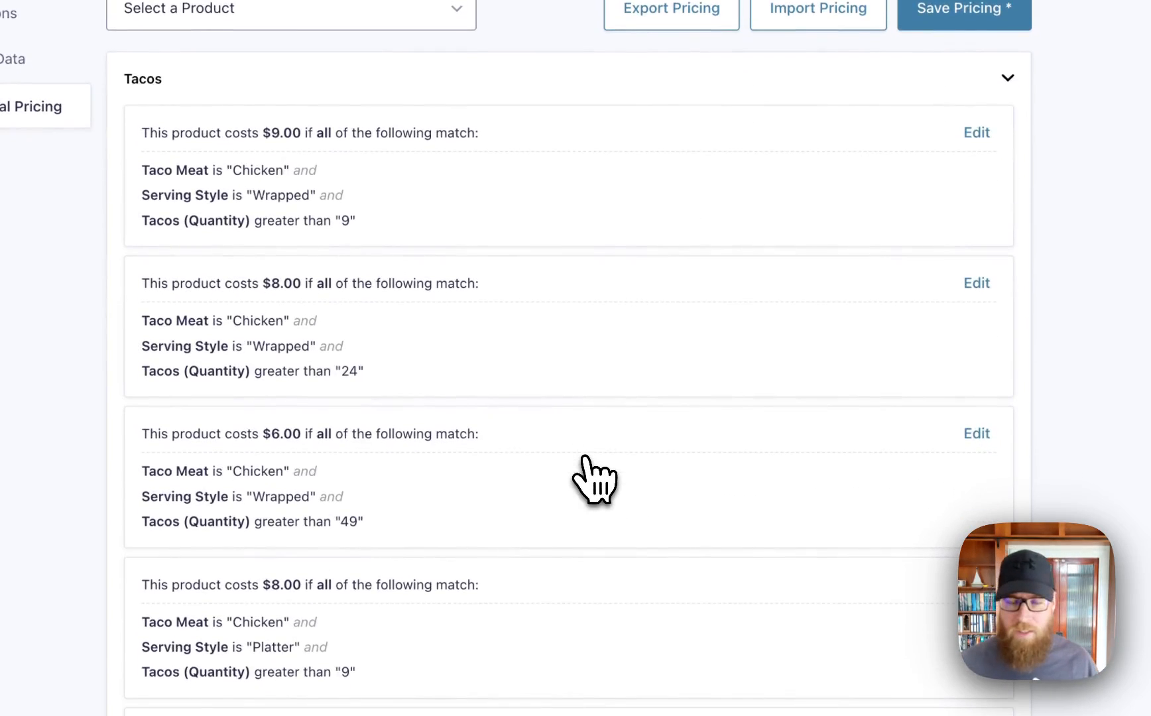
pyautogui.scroll(3)
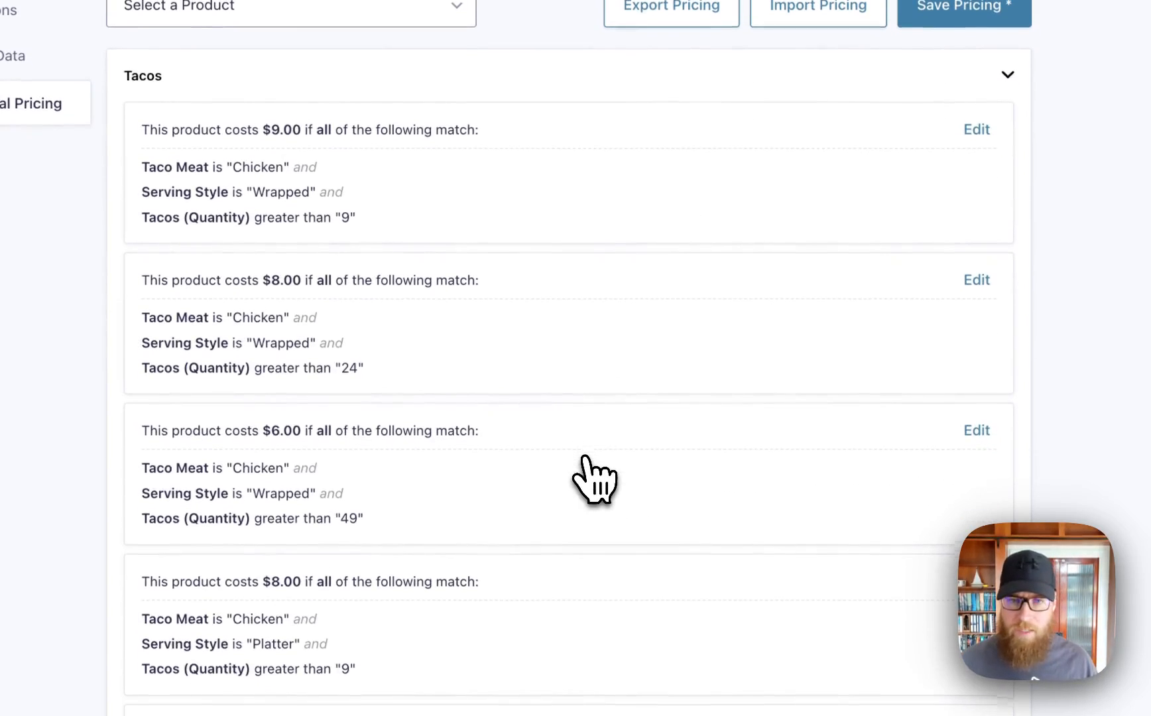
pyautogui.scroll(-3)
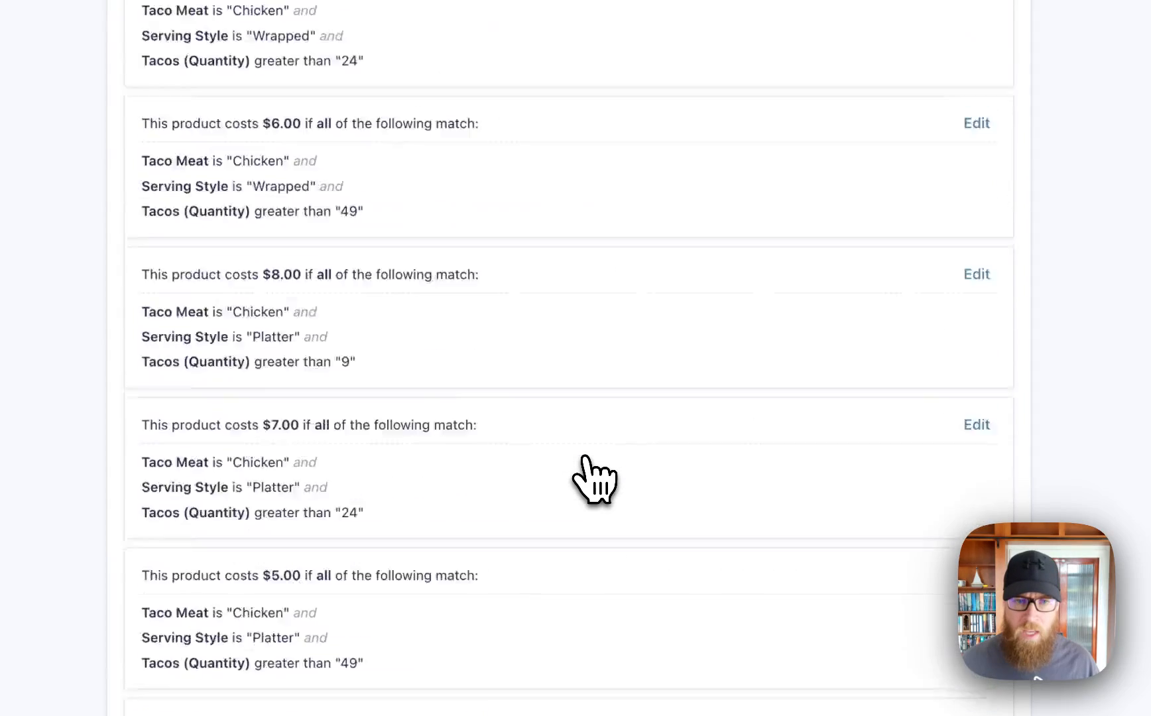
pyautogui.scroll(3)
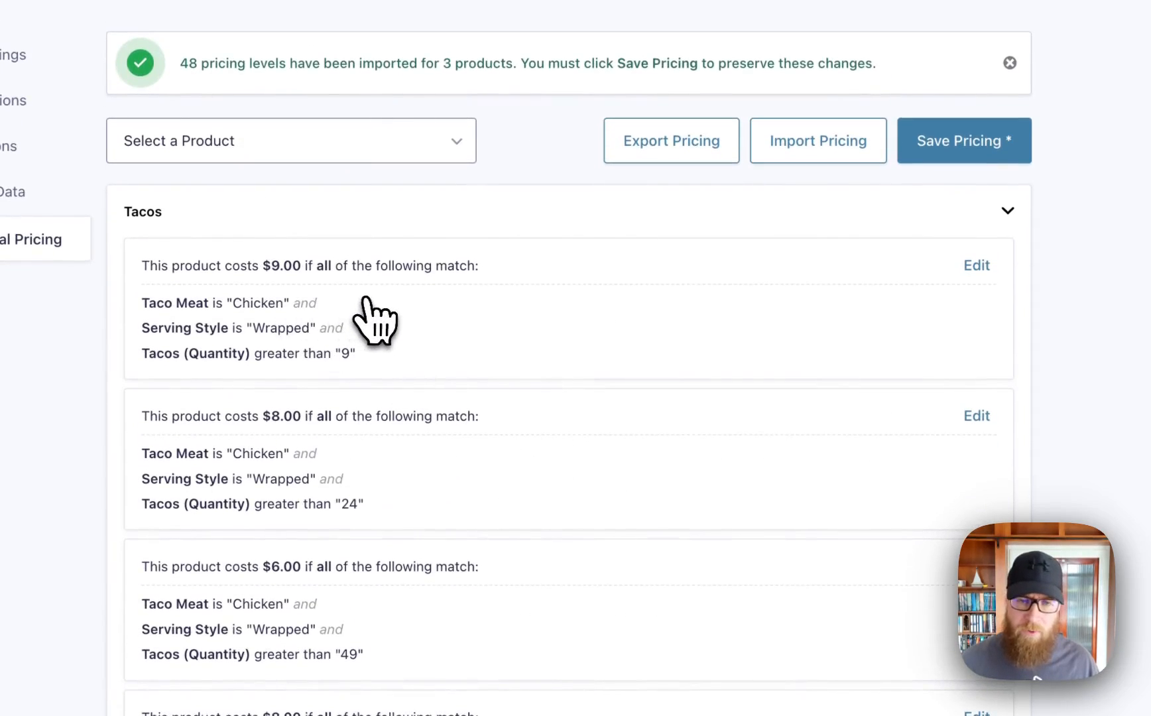
pyautogui.scroll(-3)
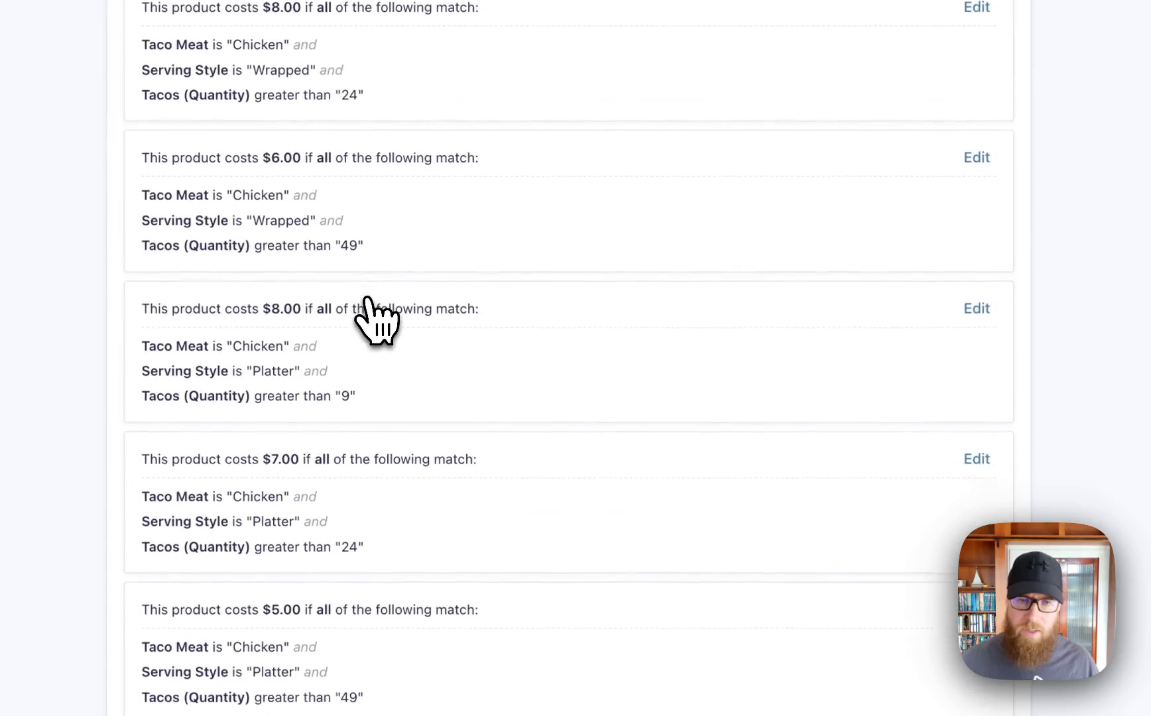
pyautogui.scroll(-3)
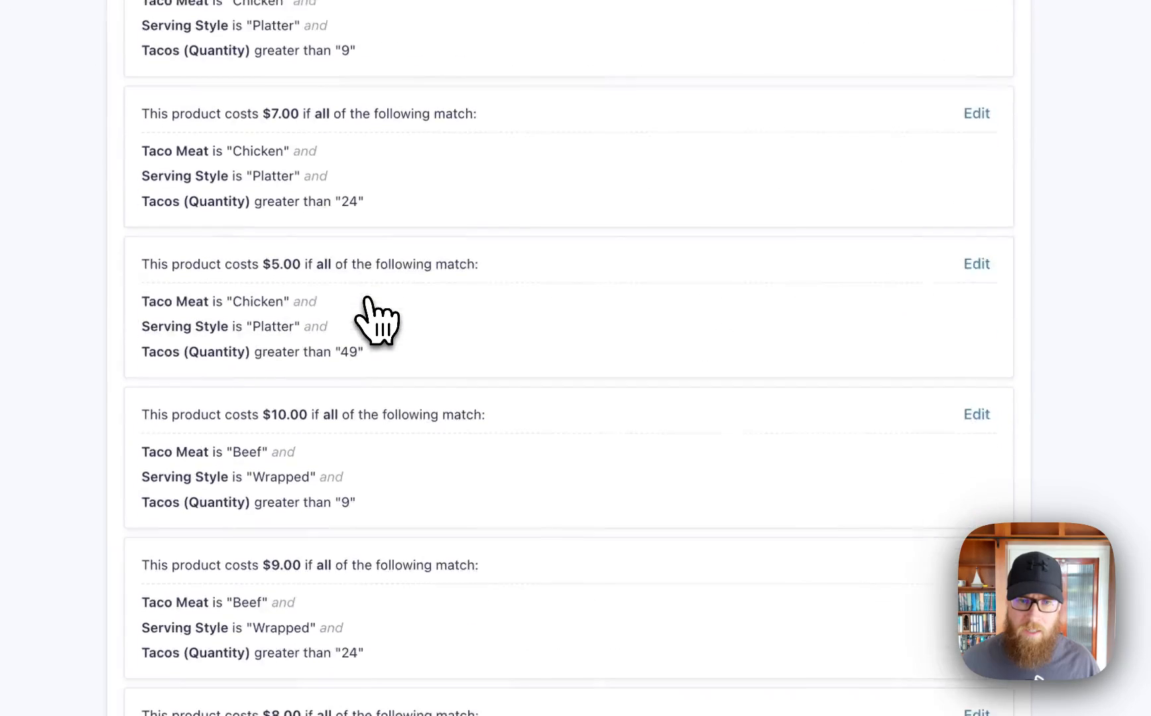
pyautogui.click(817, 141)
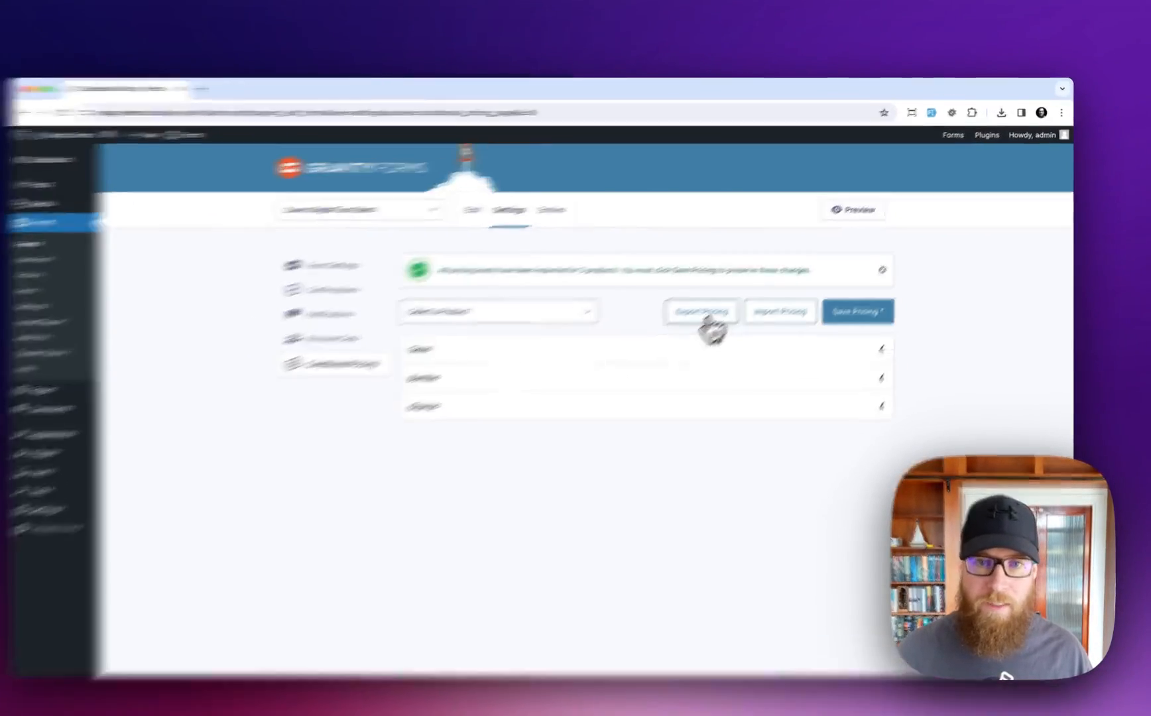
# Export the pricing rules to a pricing_rules_export CSV and return to the pricing settings
pyautogui.click(700, 311)
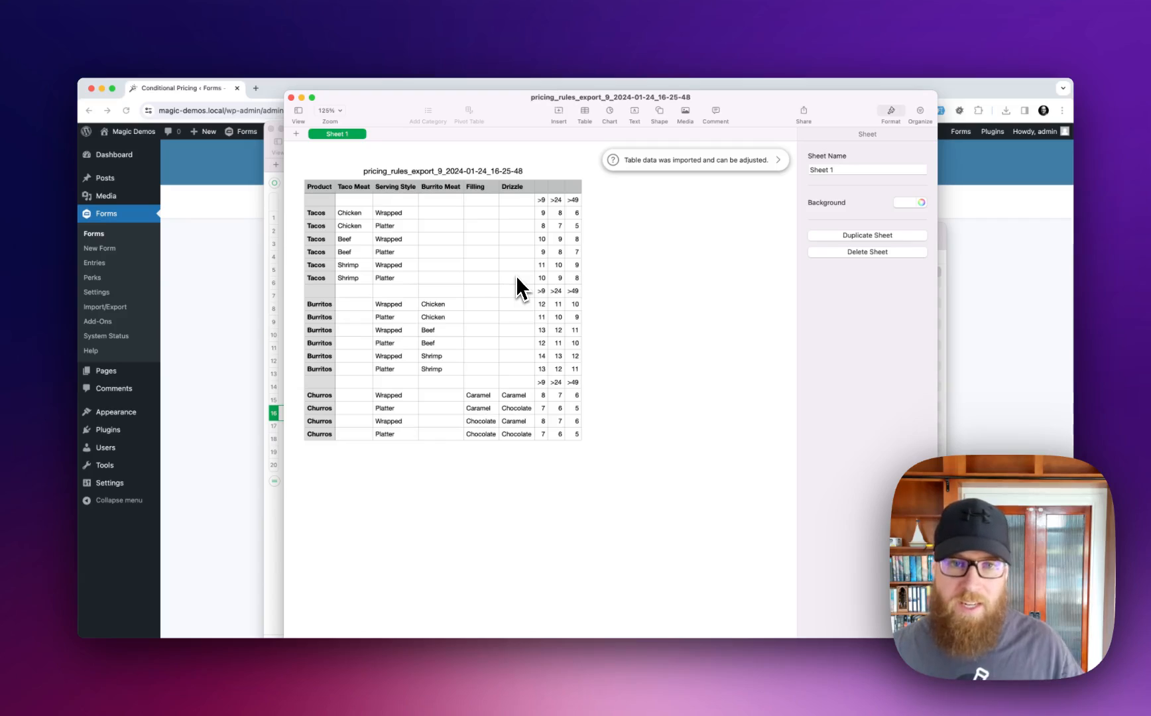
pyautogui.click(777, 160)
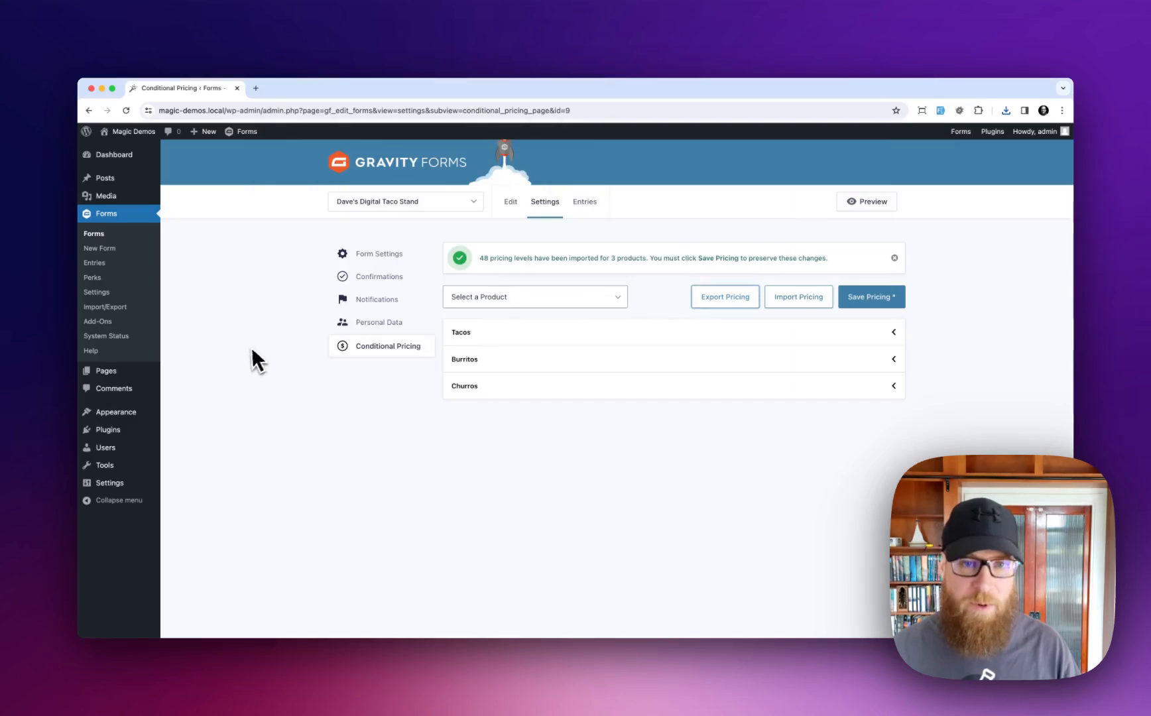
# Save Pricing to keep the 48 imported levels for Tacos, Burritos and Churros
pyautogui.click(894, 257)
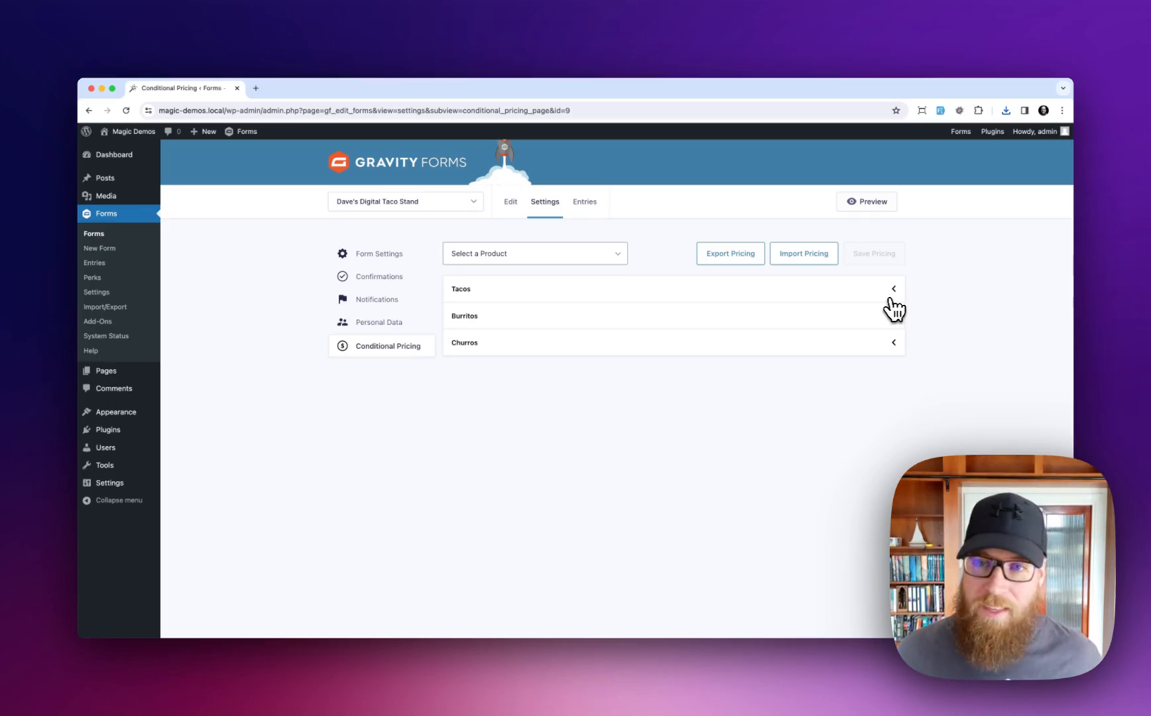
pyautogui.moveTo(656, 297)
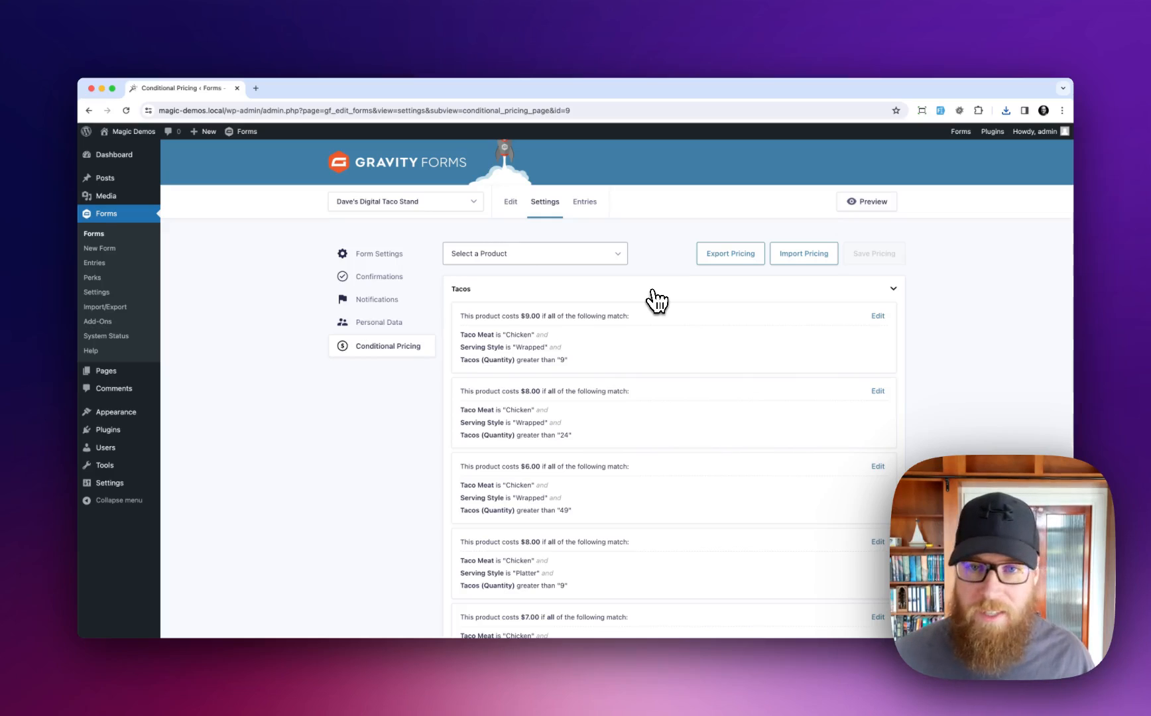
pyautogui.moveTo(624, 360)
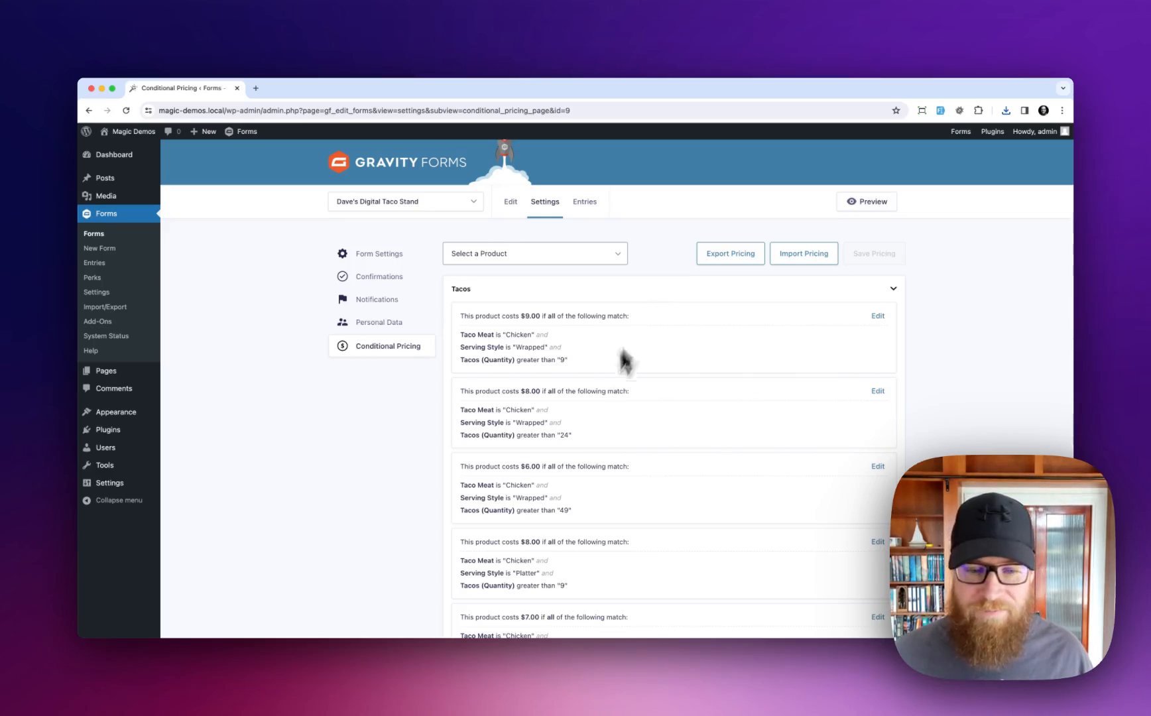